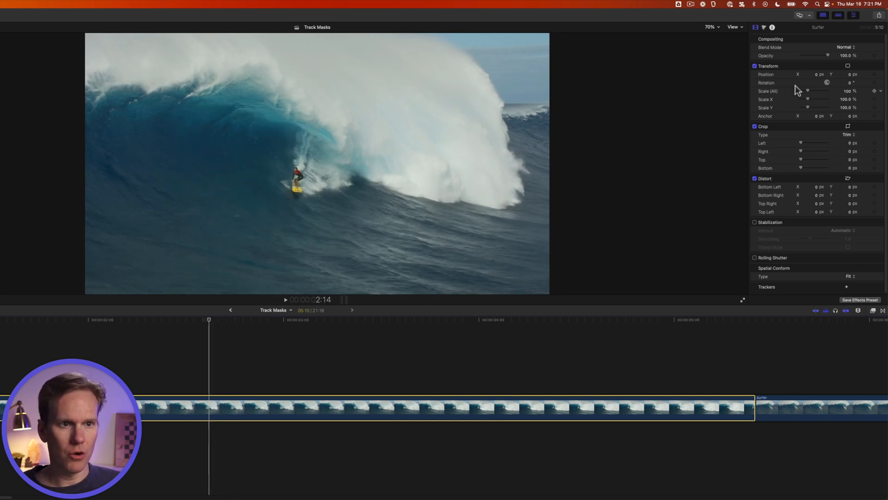
- Add an object tracker to the surfer using Machine Learning analysis, named Surfer
{"action": "left_click", "coordinate": [822, 15]}
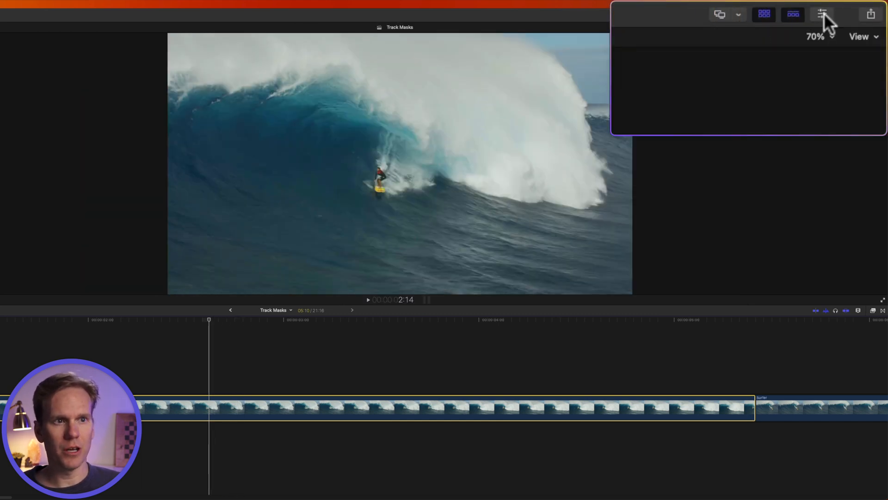
{"action": "left_click", "coordinate": [822, 14]}
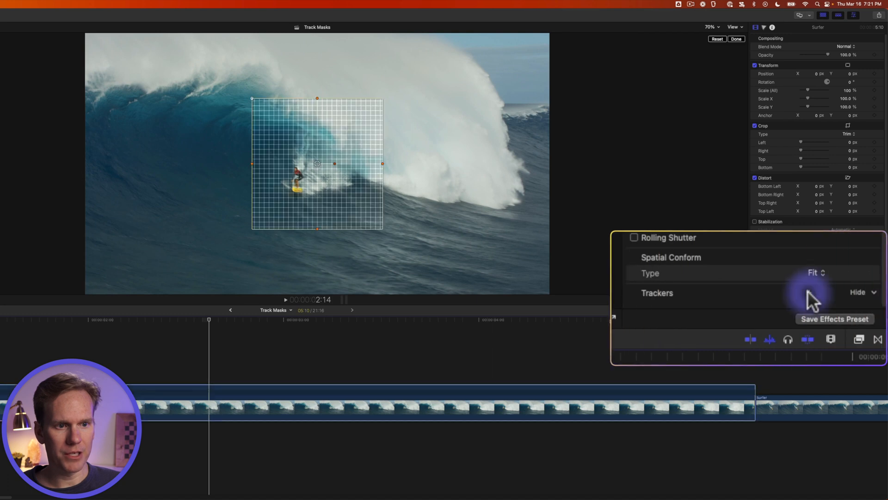
{"action": "left_click", "coordinate": [872, 293]}
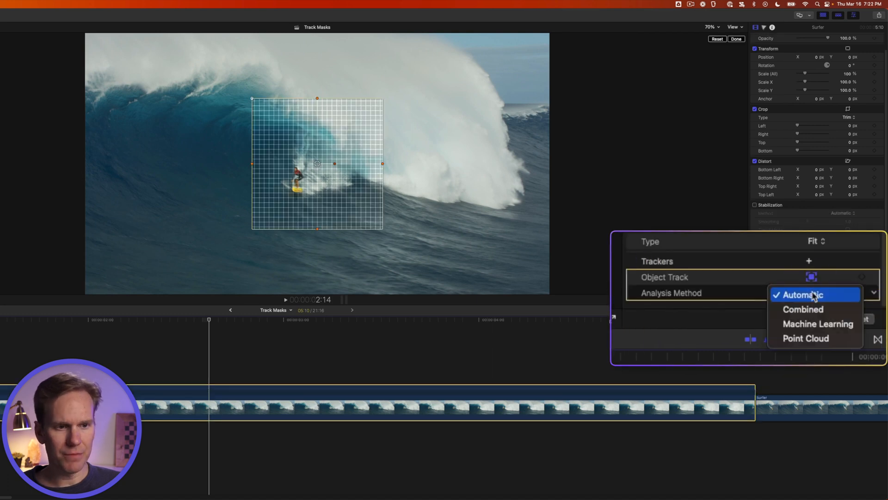
{"action": "left_click", "coordinate": [818, 324]}
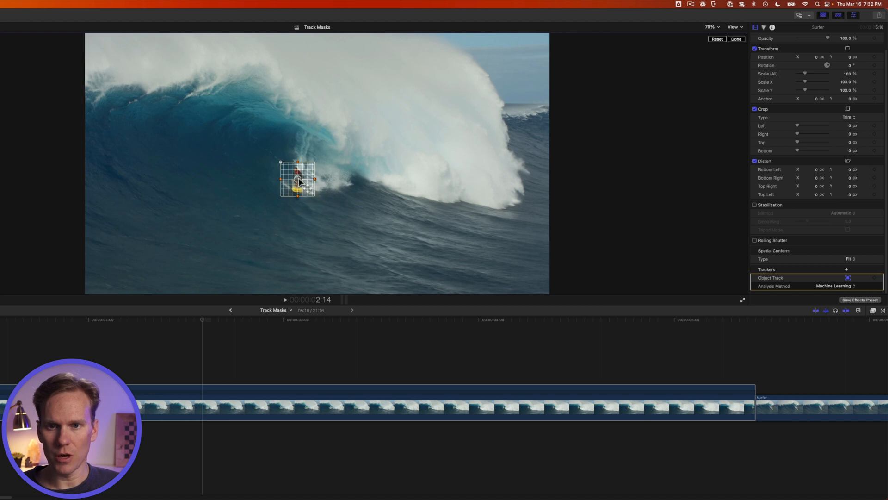
{"action": "mouse_move", "coordinate": [131, 111]}
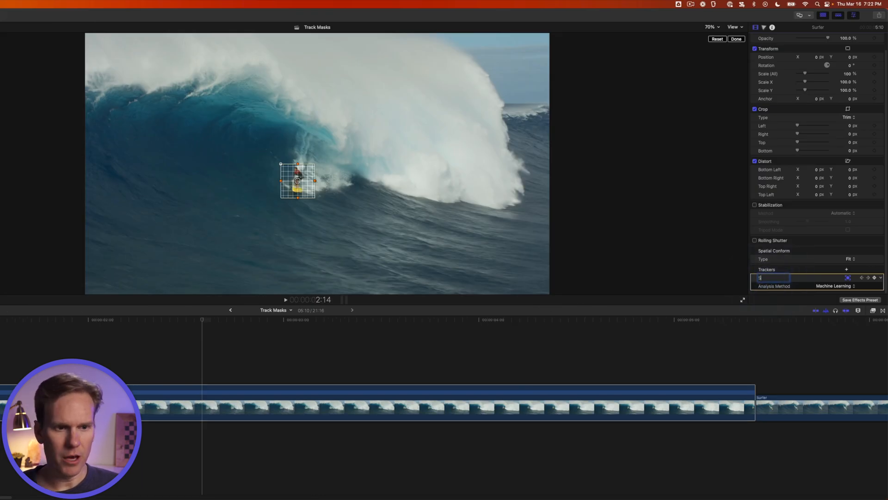
{"action": "type", "text": "Surfer"}
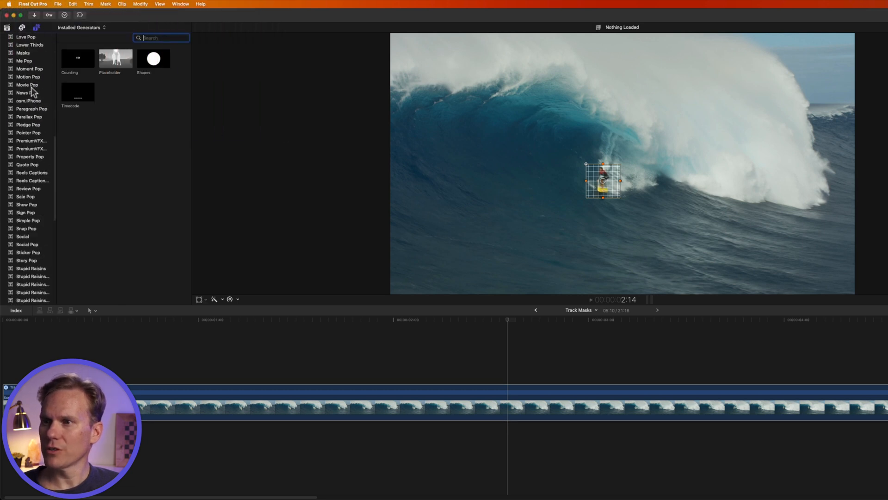
- Browse the Solids generators to find the Custom generator
{"action": "scroll", "scroll_direction": "down", "scroll_amount": 3}
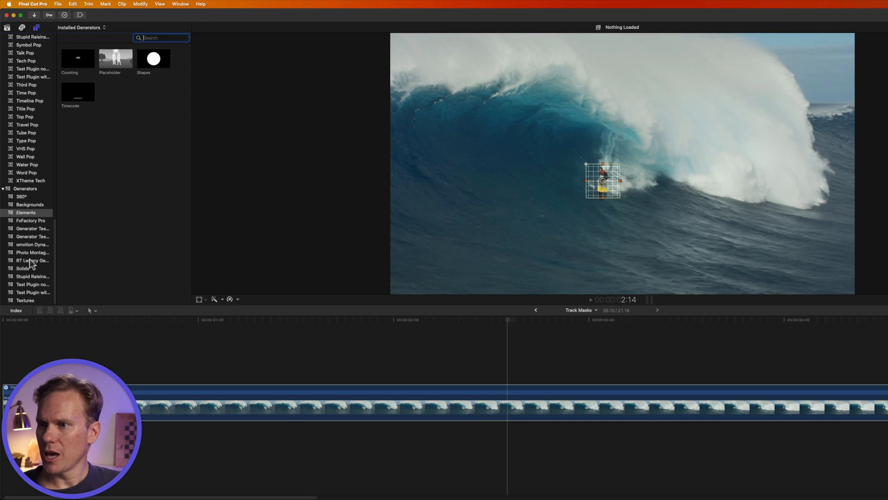
{"action": "left_click", "coordinate": [23, 268]}
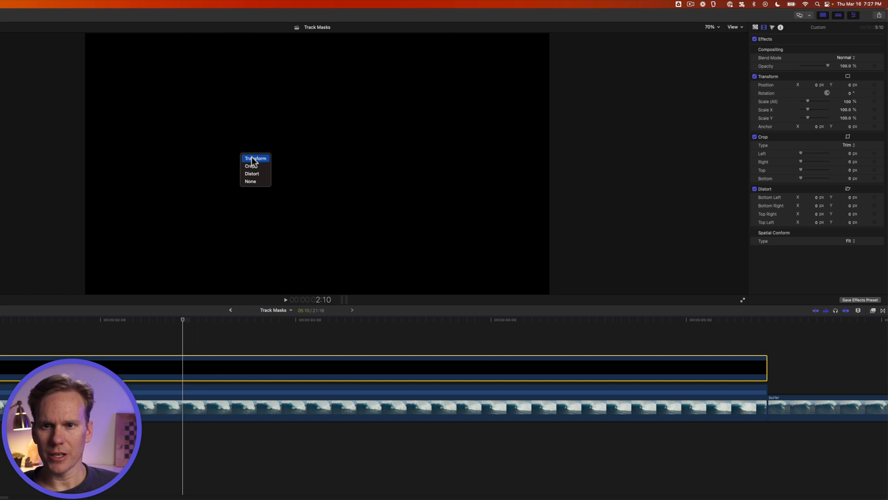
- Attach the black clip's transform to the Surfer source and Surfer Tracked tracker
{"action": "left_click", "coordinate": [255, 158]}
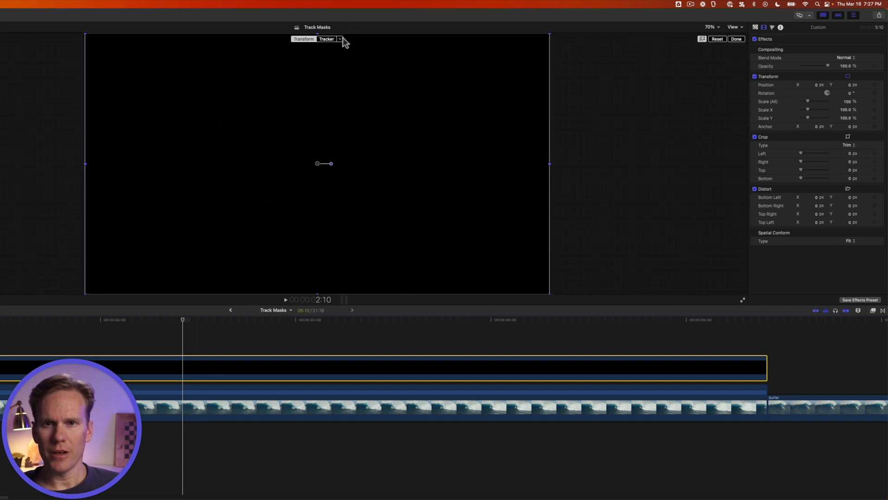
{"action": "left_click", "coordinate": [339, 38]}
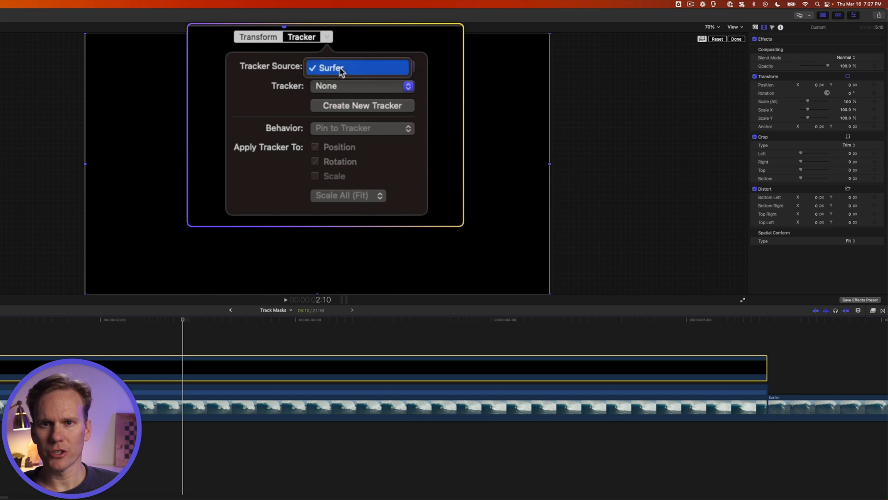
{"action": "left_click", "coordinate": [357, 66]}
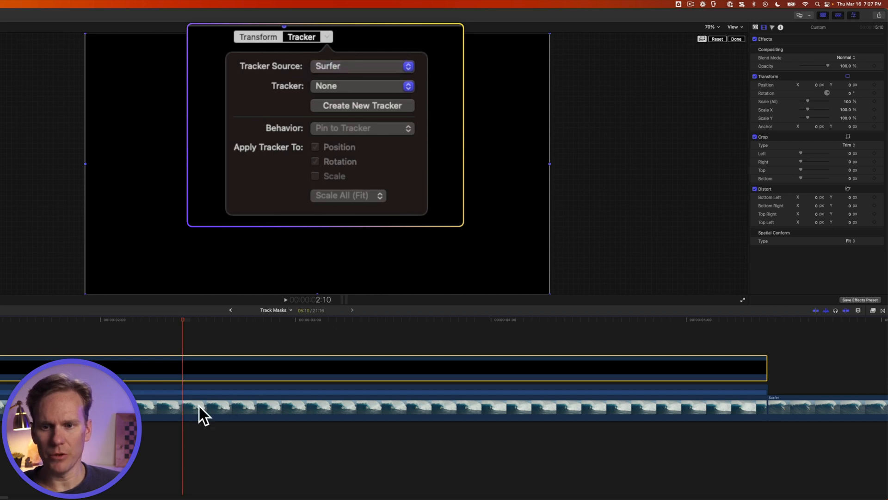
{"action": "left_click", "coordinate": [362, 86]}
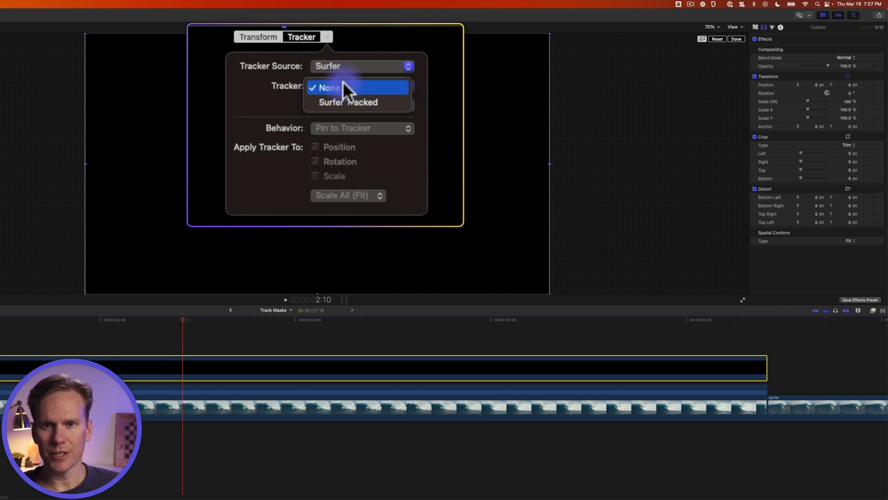
{"action": "left_click", "coordinate": [330, 86]}
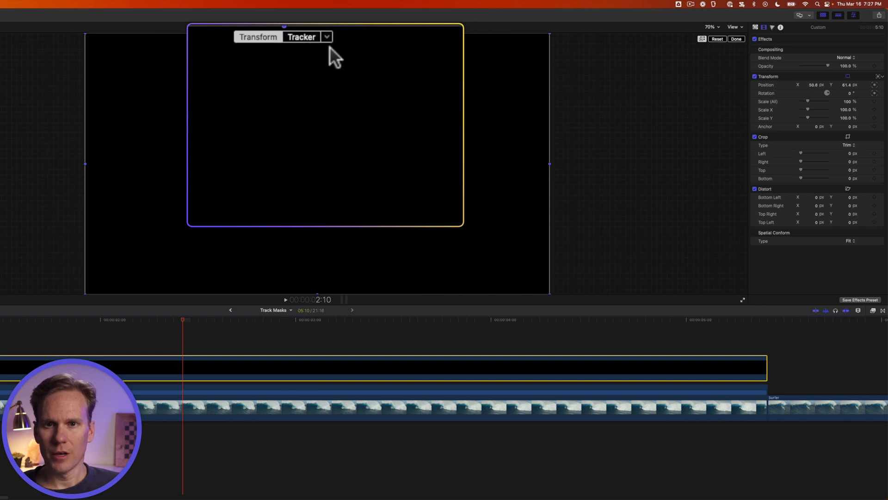
{"action": "left_click", "coordinate": [326, 37]}
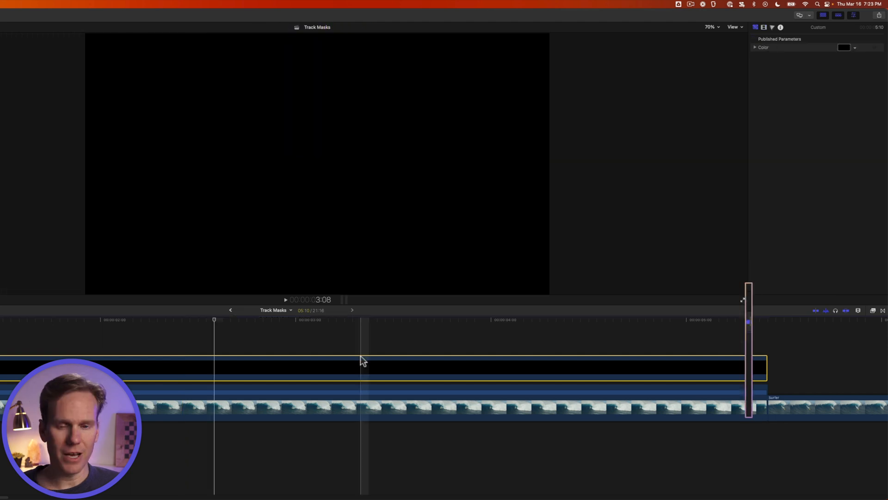
- Apply Draw Mask to the black generator and draw its outline points
{"action": "left_click", "coordinate": [858, 322]}
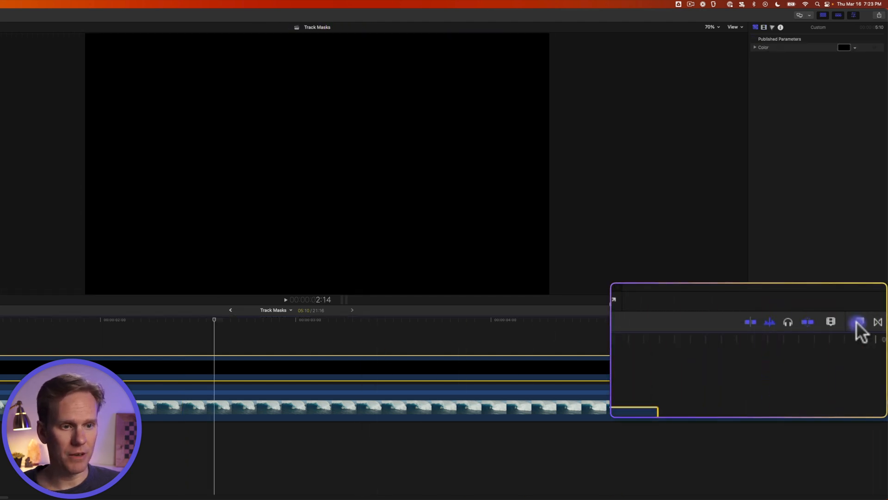
{"action": "left_click", "coordinate": [858, 321]}
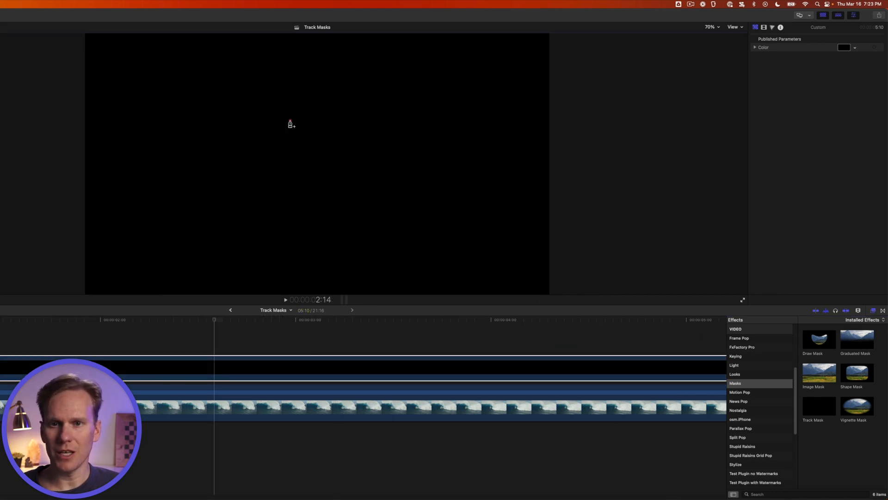
{"action": "left_click_drag", "start_coordinate": [290, 122], "coordinate": [256, 153]}
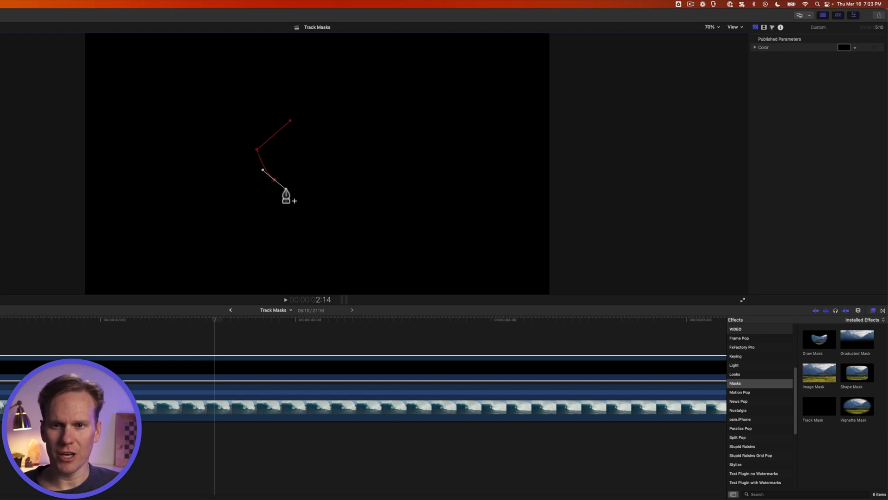
{"action": "left_click", "coordinate": [334, 159]}
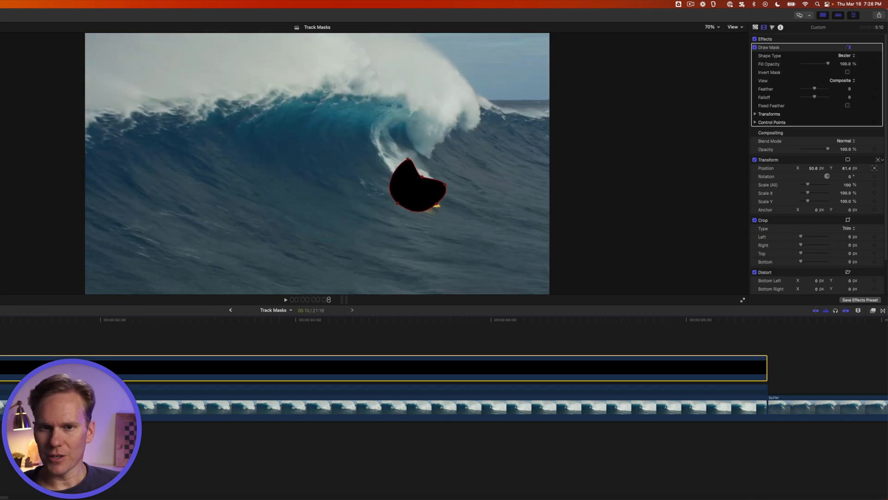
- Check the blob follows the surfer, then choose a new blend mode
{"action": "left_click", "coordinate": [547, 318]}
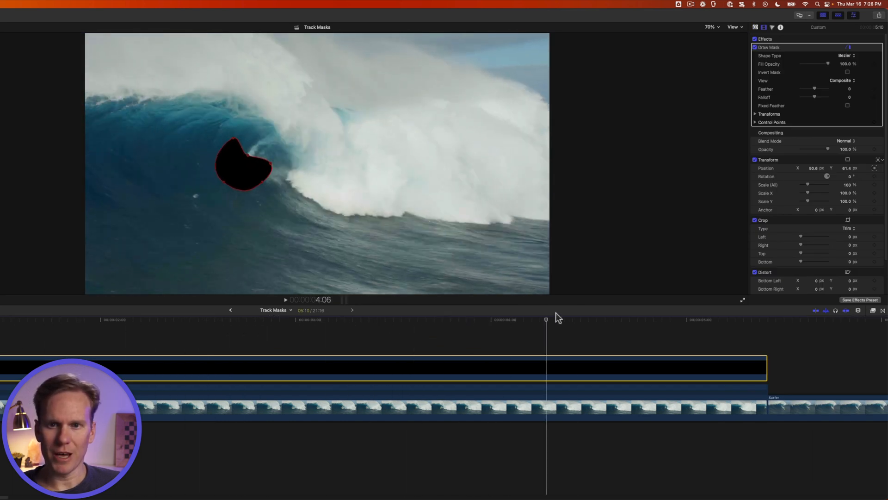
{"action": "left_click", "coordinate": [350, 320]}
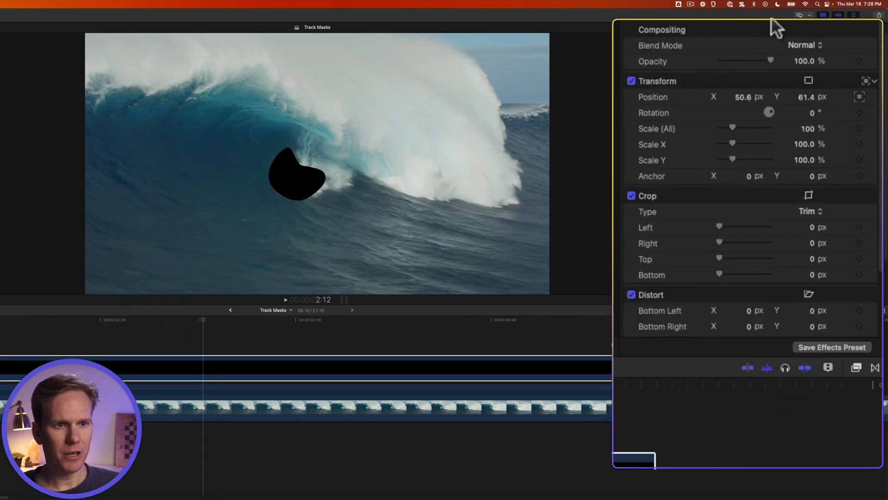
{"action": "left_click", "coordinate": [804, 46]}
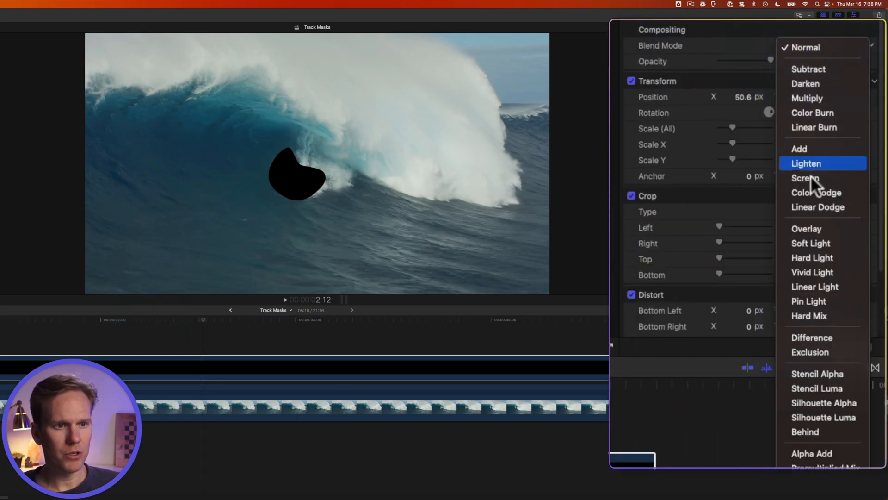
{"action": "left_click", "coordinate": [817, 373]}
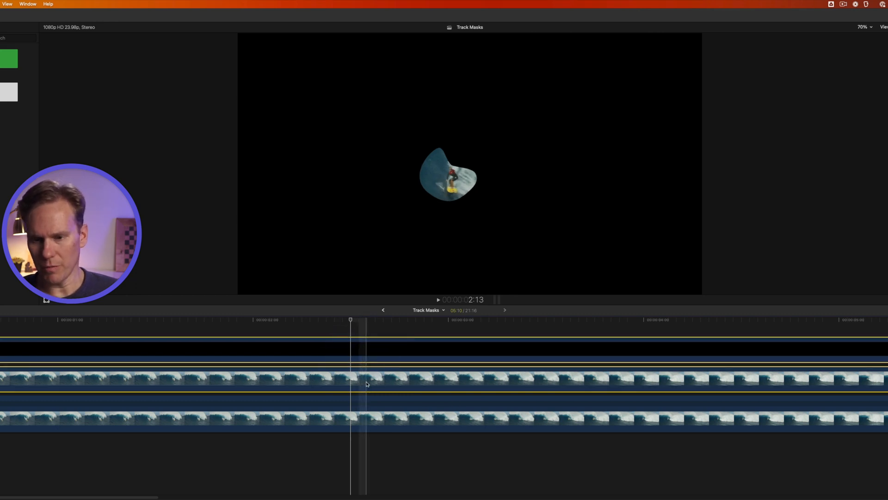
- Group the stacked clips with Option-G and confirm the name Track Masks Clip
{"action": "key", "text": "option+g"}
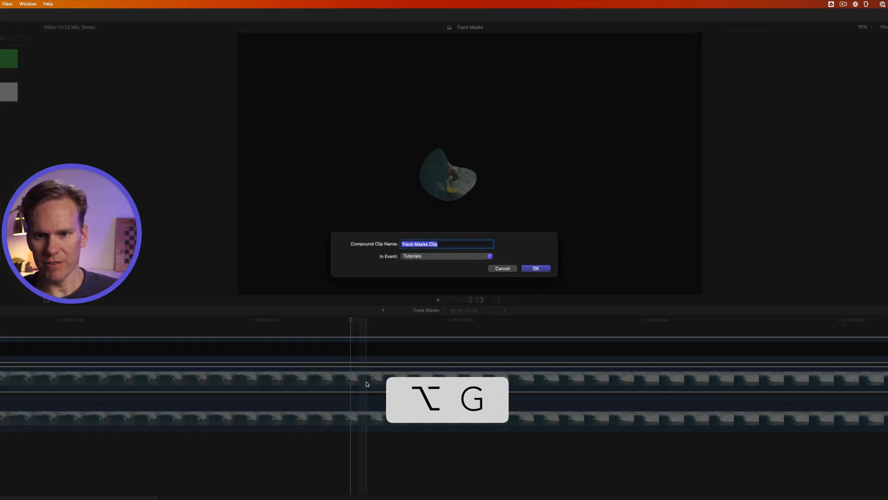
{"action": "left_click", "coordinate": [535, 268]}
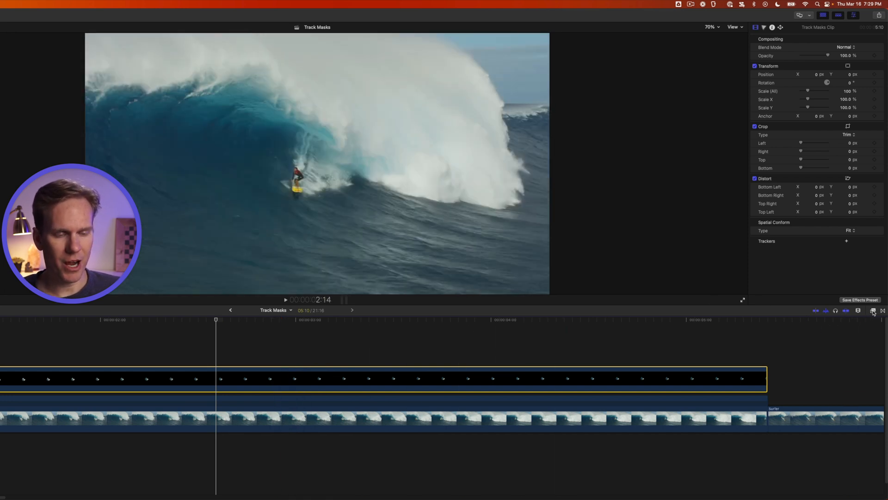
- Apply Stylize effects: Bad TV to the compound clip, Halftone to the surfer
{"action": "left_click", "coordinate": [873, 310]}
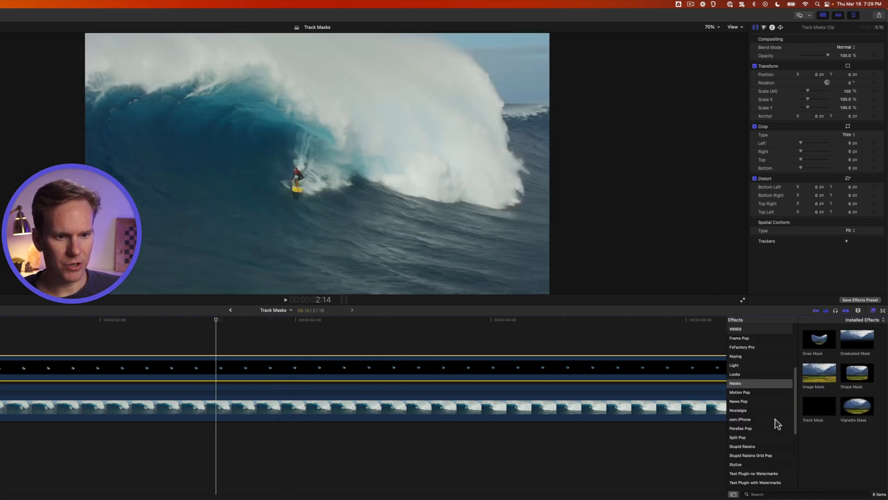
{"action": "left_click", "coordinate": [735, 449]}
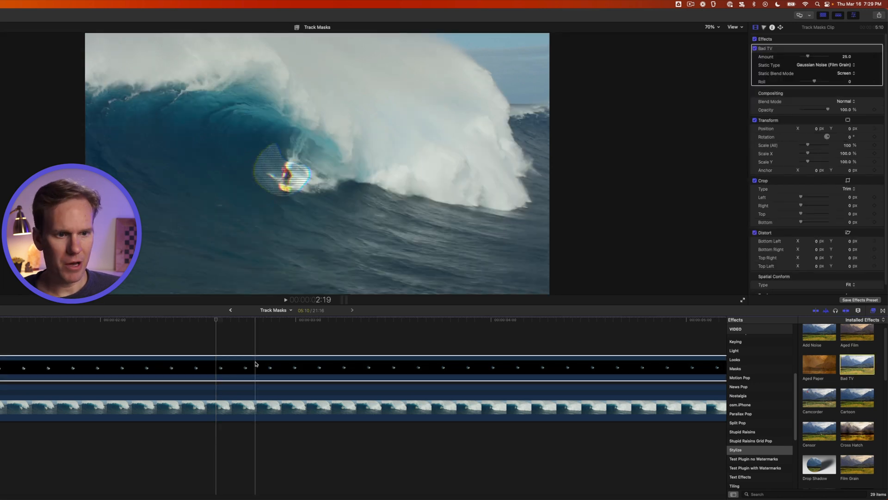
{"action": "scroll", "scroll_direction": "down", "scroll_amount": 3}
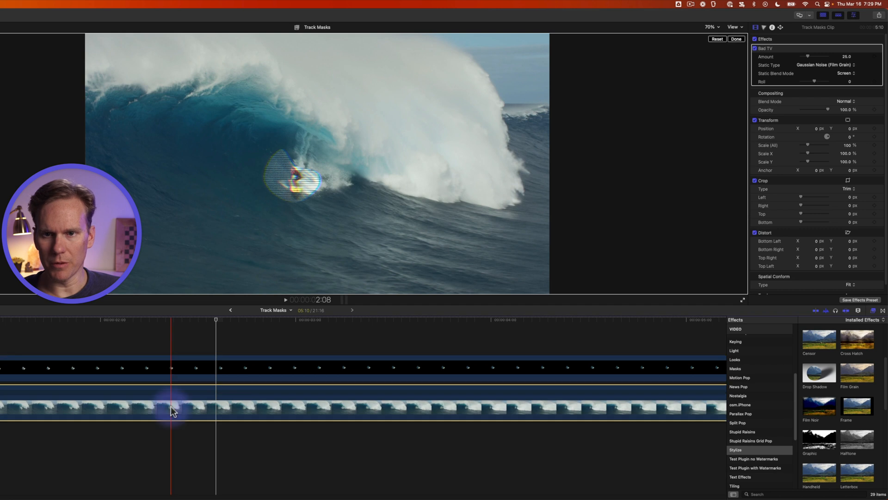
{"action": "double_click", "coordinate": [847, 439]}
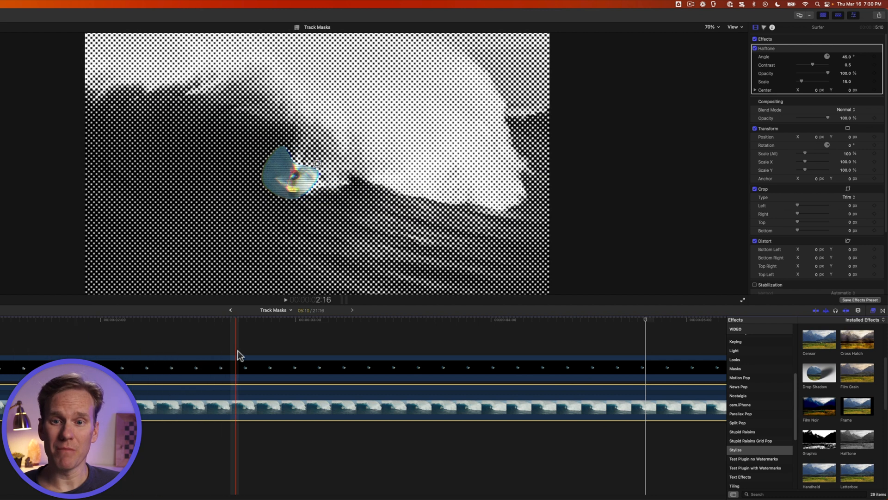
{"action": "left_click", "coordinate": [357, 361]}
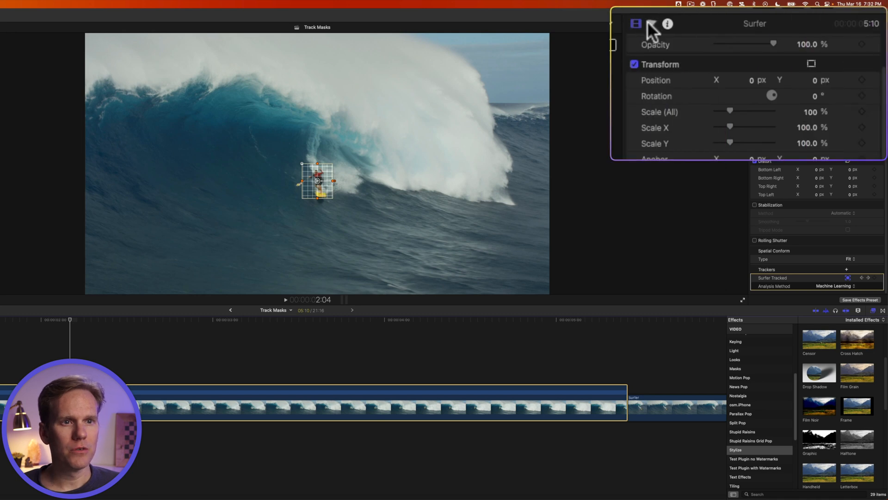
- Add a Color Board shape mask tracked to Surfer Tracked with offset
{"action": "left_click", "coordinate": [651, 23]}
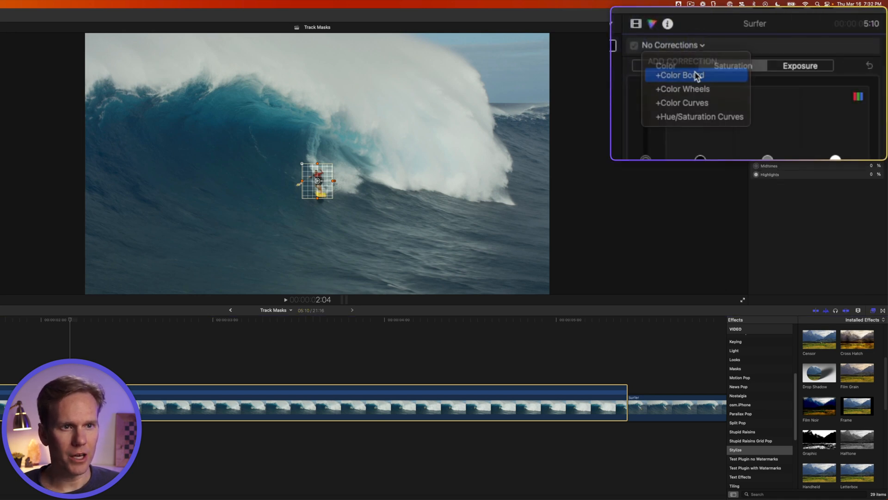
{"action": "left_click", "coordinate": [677, 75]}
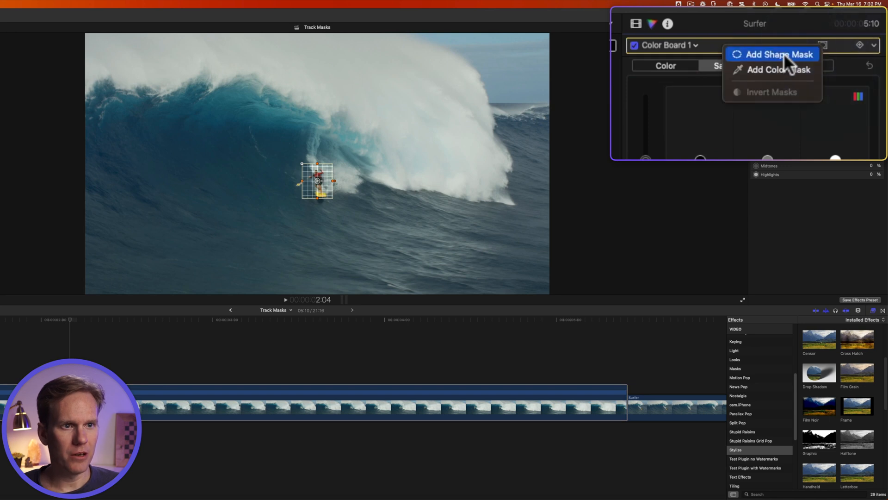
{"action": "left_click", "coordinate": [779, 55]}
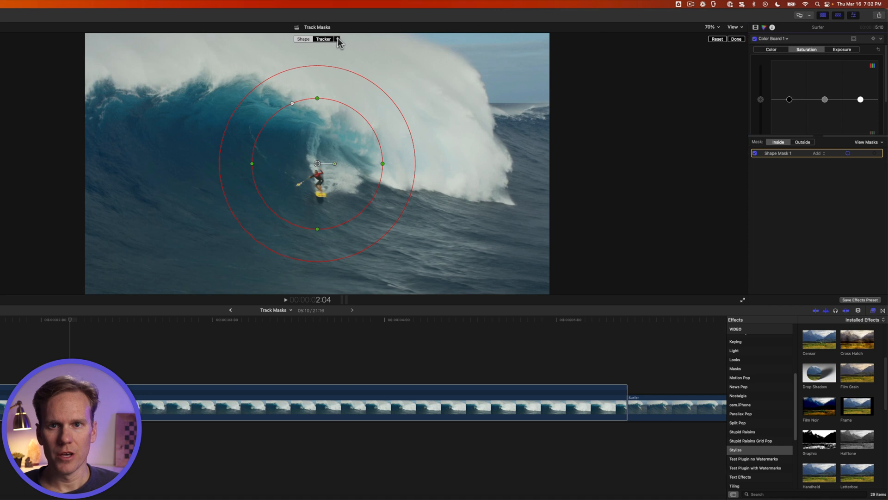
{"action": "left_click", "coordinate": [338, 38]}
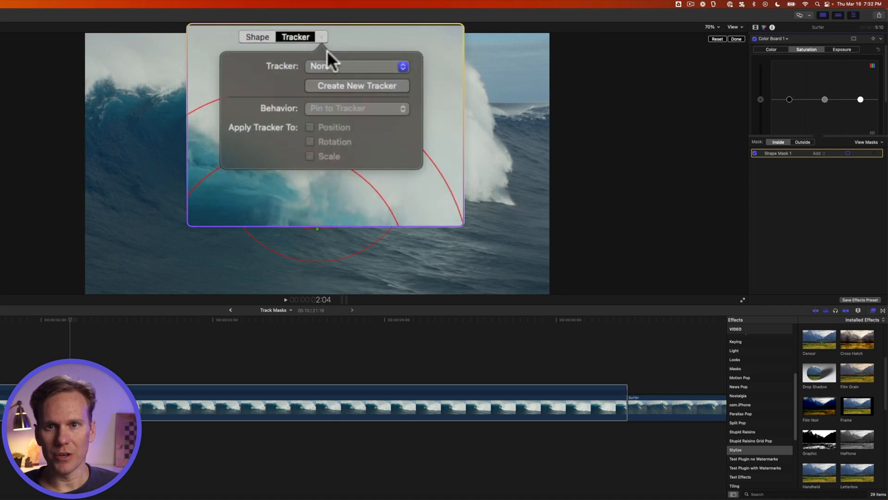
{"action": "left_click", "coordinate": [356, 66]}
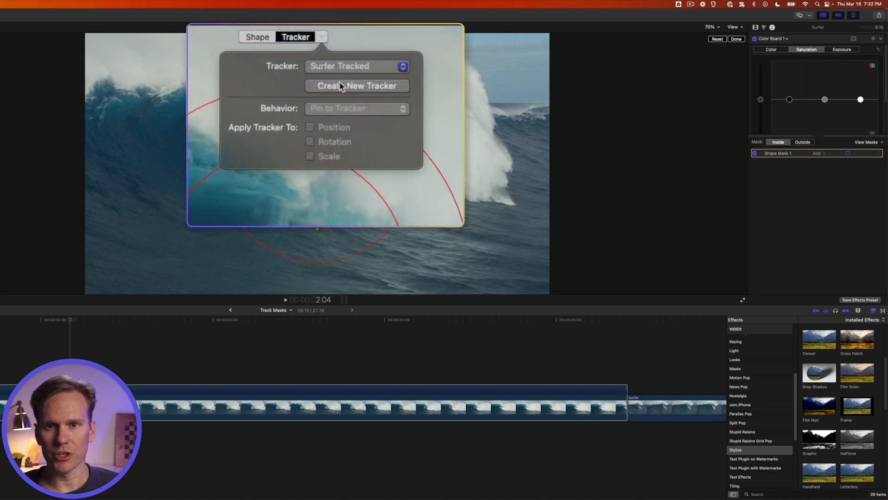
{"action": "left_click", "coordinate": [356, 108]}
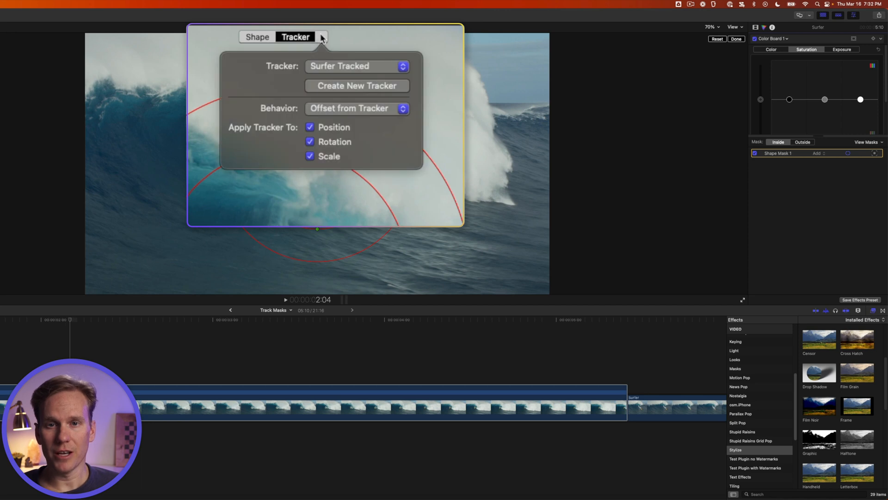
{"action": "left_click", "coordinate": [310, 141]}
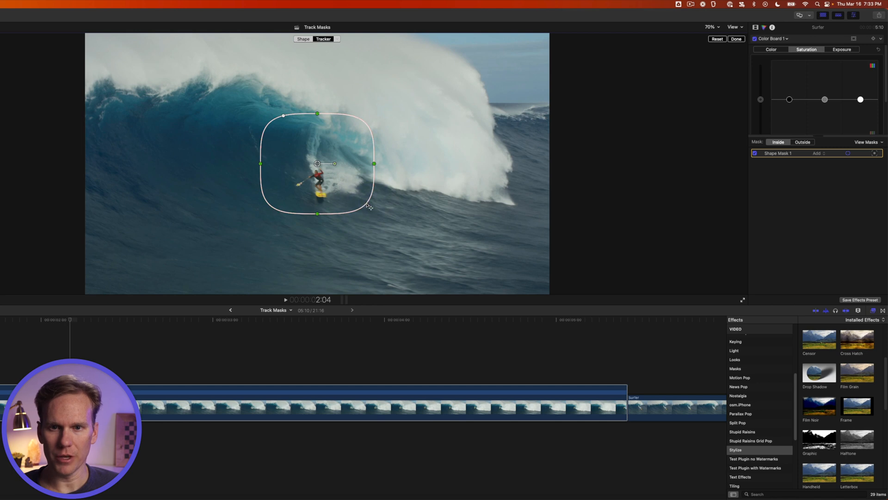
- Drag the mask down onto the surfer and shrink it snugly around him
{"action": "left_click_drag", "start_coordinate": [317, 163], "coordinate": [317, 179]}
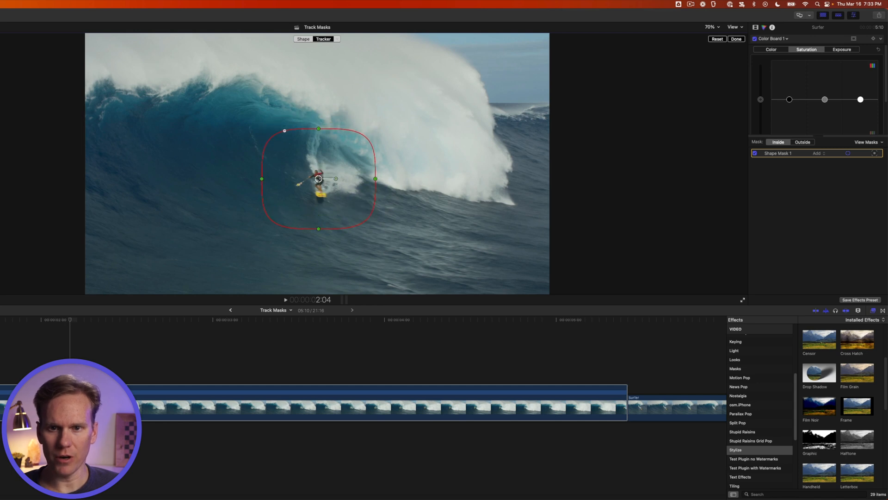
{"action": "mouse_move", "coordinate": [383, 179]}
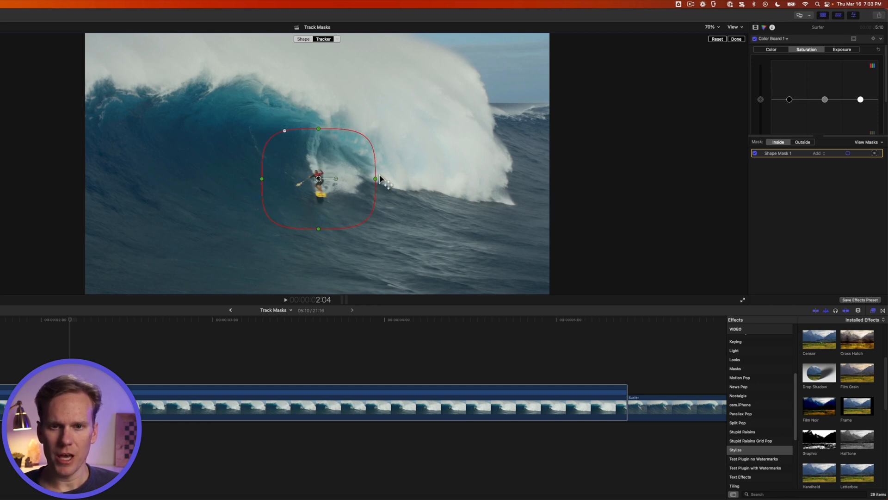
{"action": "left_click_drag", "start_coordinate": [374, 179], "coordinate": [346, 179]}
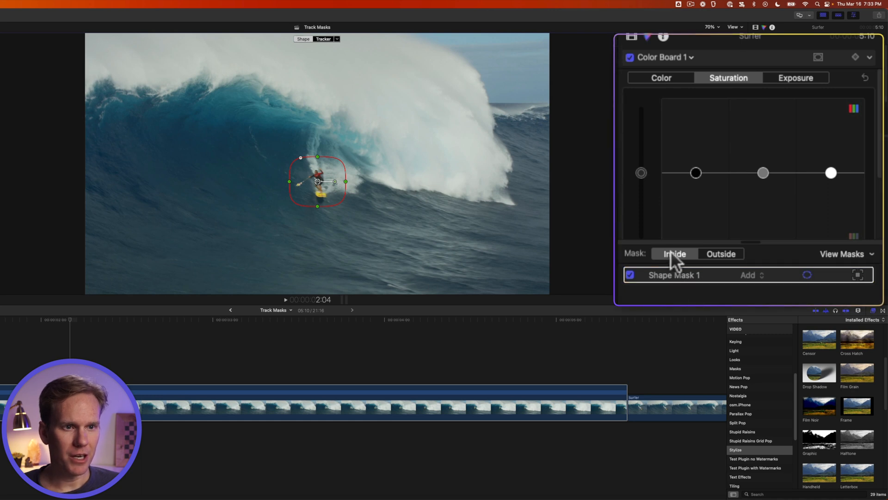
{"action": "mouse_move", "coordinate": [674, 253]}
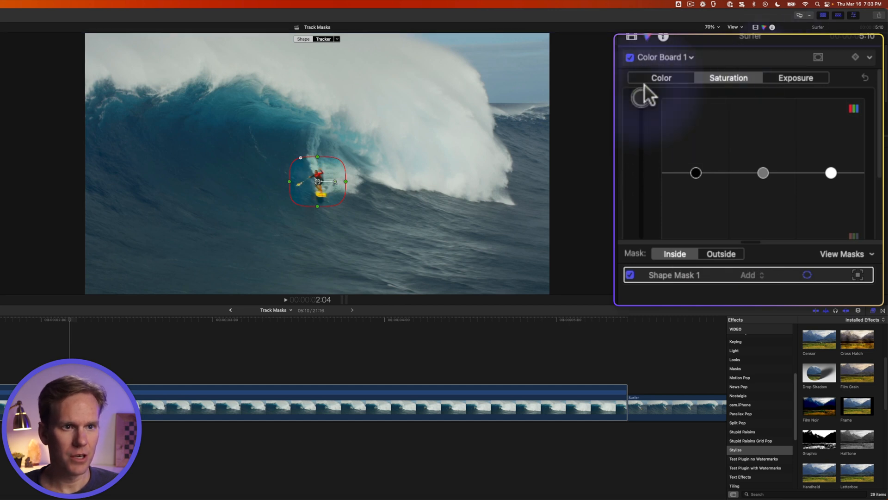
- Adjust the Exposure tab pucks inside the surfer's mask
{"action": "left_click", "coordinate": [795, 78]}
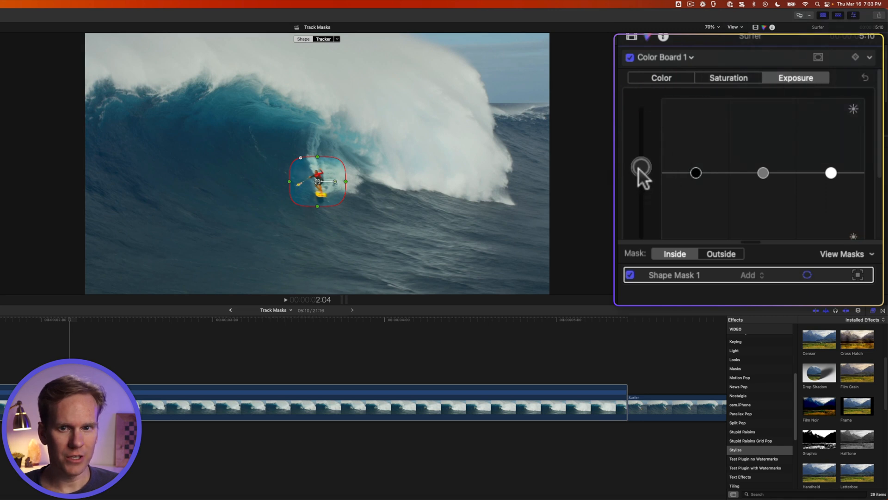
{"action": "mouse_move", "coordinate": [697, 182]}
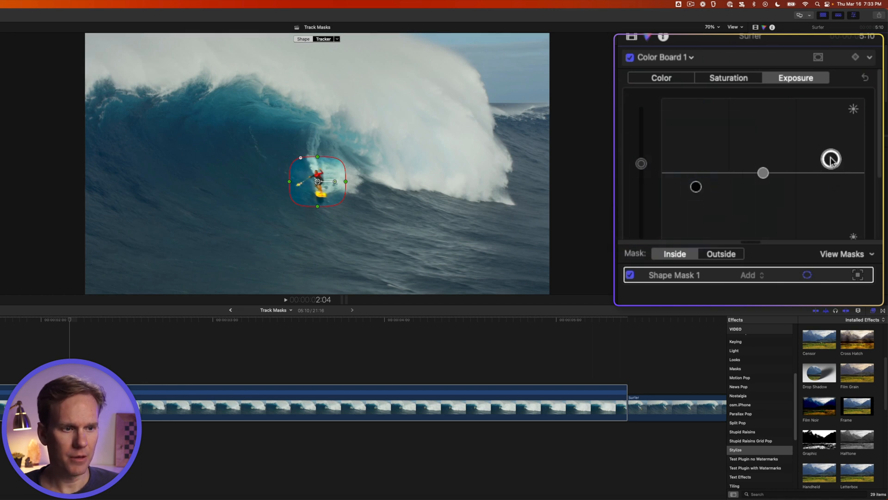
{"action": "left_click", "coordinate": [721, 253]}
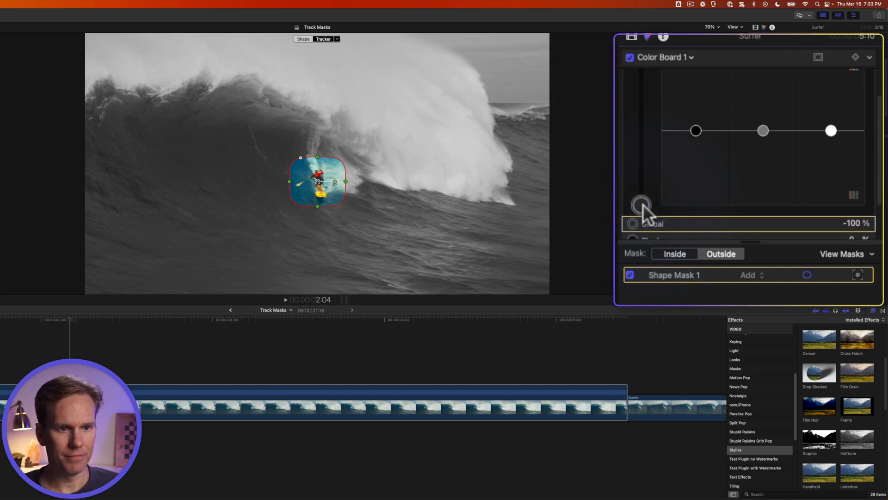
- Set the mask to Outside and drop Global saturation to -100%
{"action": "left_click", "coordinate": [286, 299]}
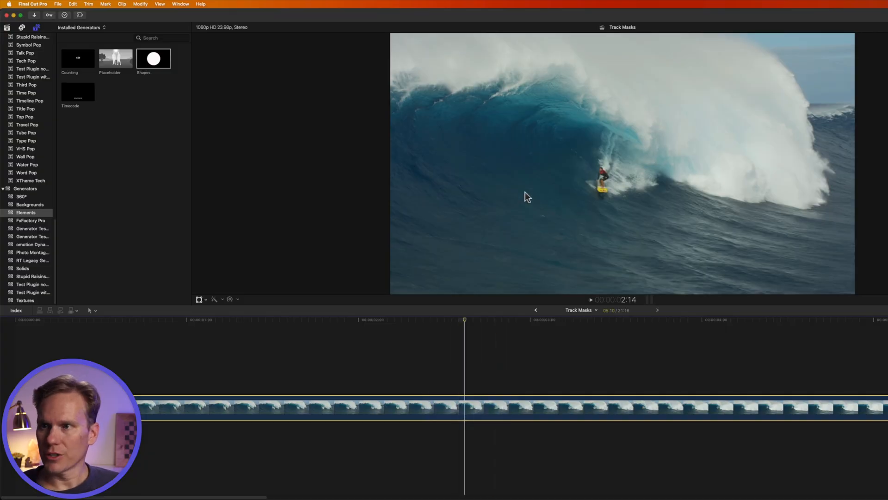
- Choose the Shapes generator from the Elements generator category
{"action": "left_click", "coordinate": [26, 212]}
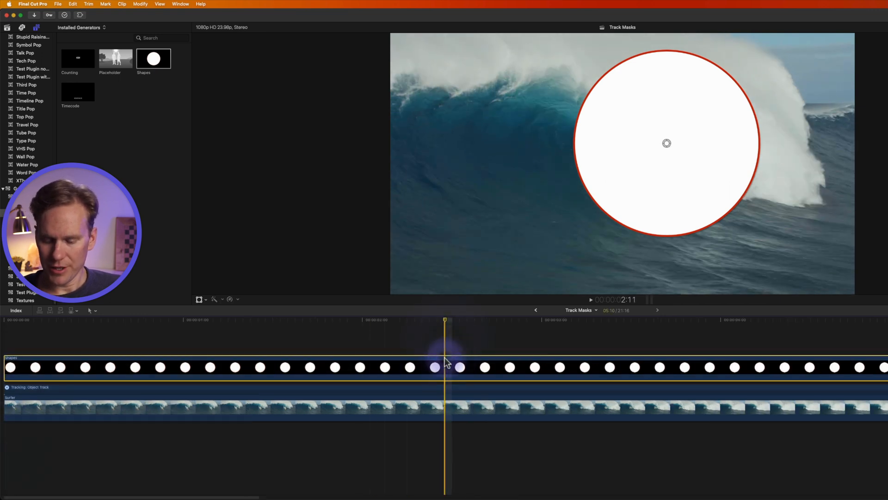
- Place the Shapes generator above the surfer clip and select it for editing
{"action": "key", "text": "v"}
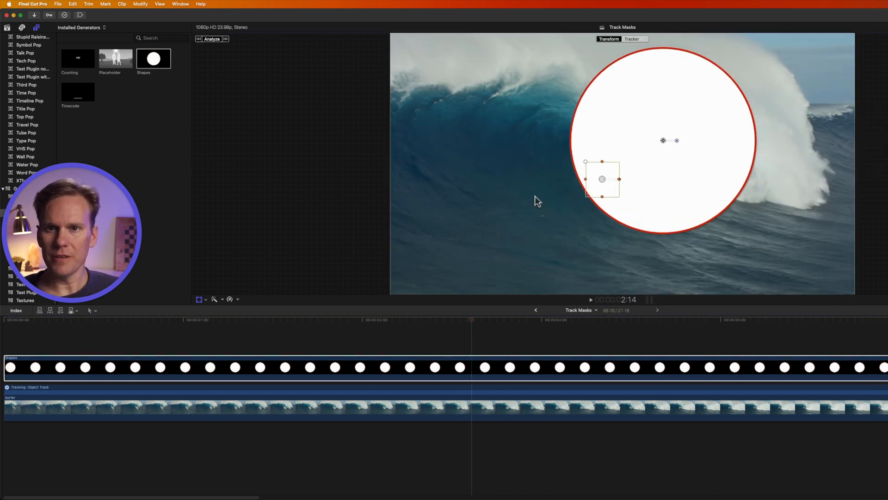
{"action": "left_click", "coordinate": [631, 39]}
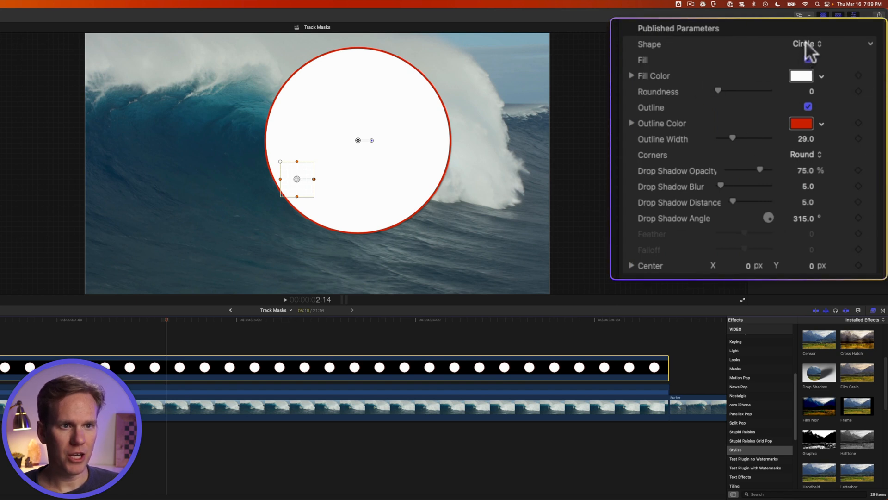
- Change the shape to Arrow and rotate it to point at the surfer
{"action": "left_click", "coordinate": [805, 45]}
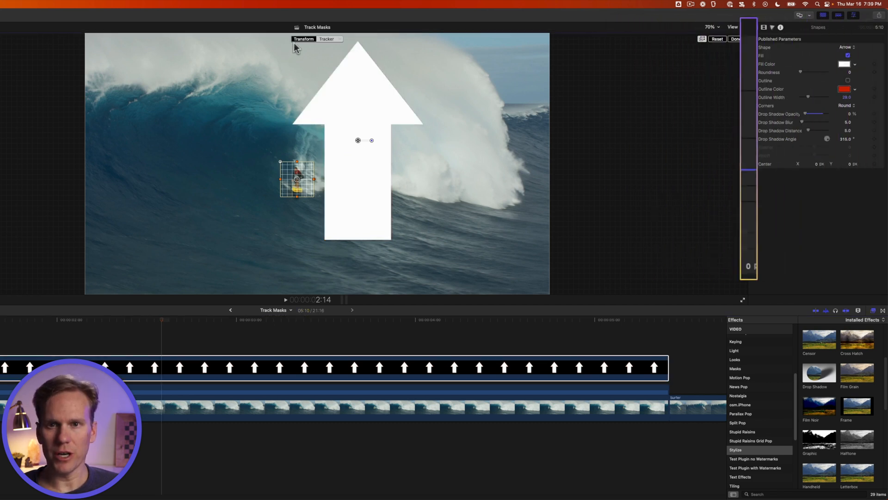
{"action": "left_click", "coordinate": [326, 39]}
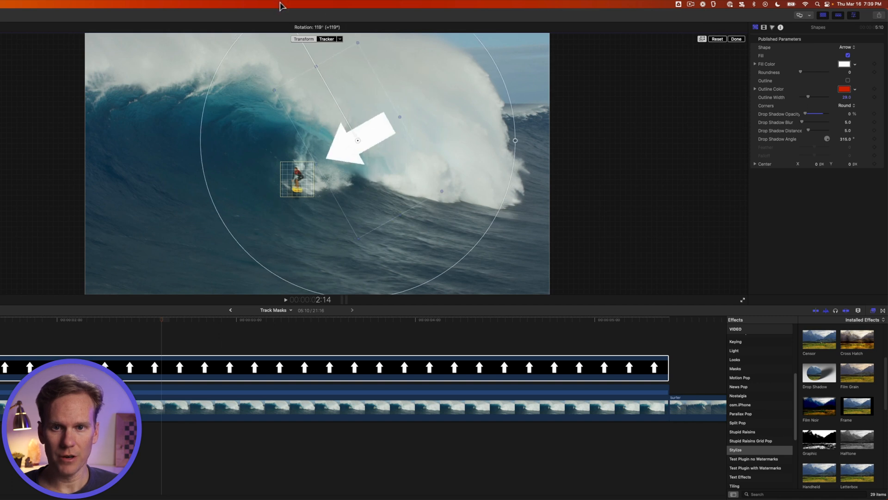
{"action": "left_click_drag", "start_coordinate": [357, 141], "coordinate": [351, 142]}
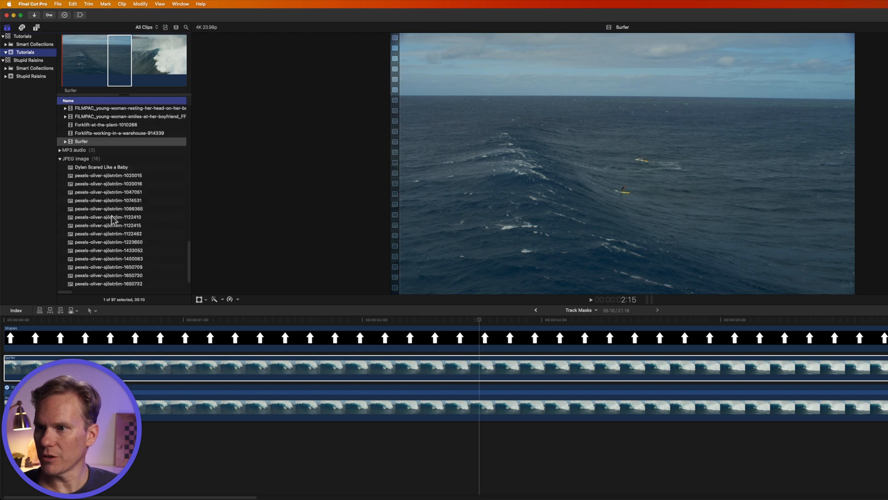
- Add the marbled texture under the arrow, trim it to end with the arrow, and blend it inside
{"action": "left_click", "coordinate": [107, 144]}
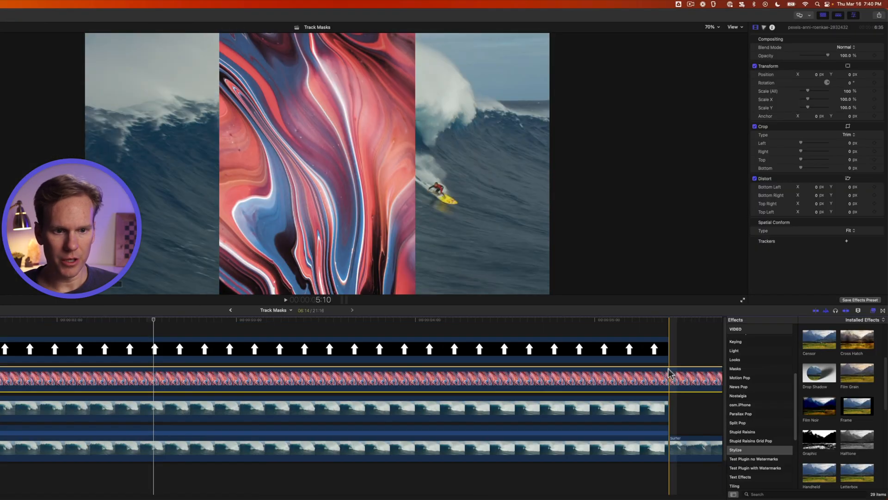
{"action": "key", "text": "option+]"}
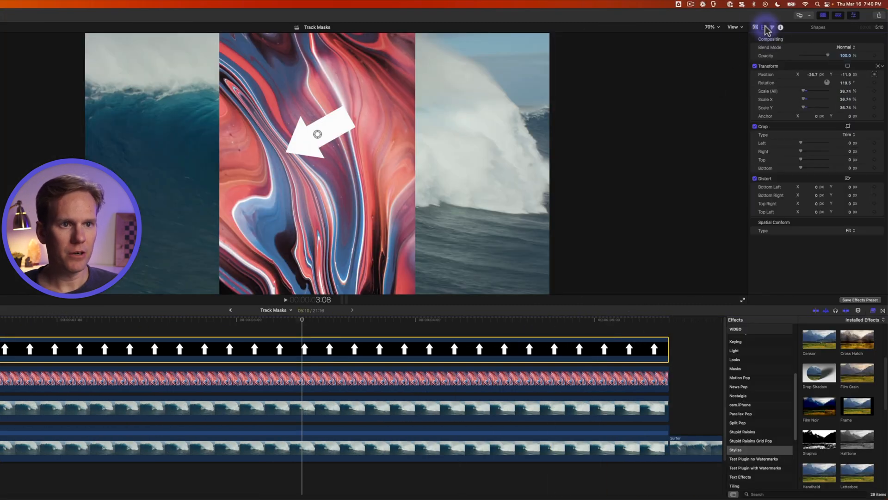
{"action": "left_click", "coordinate": [845, 47]}
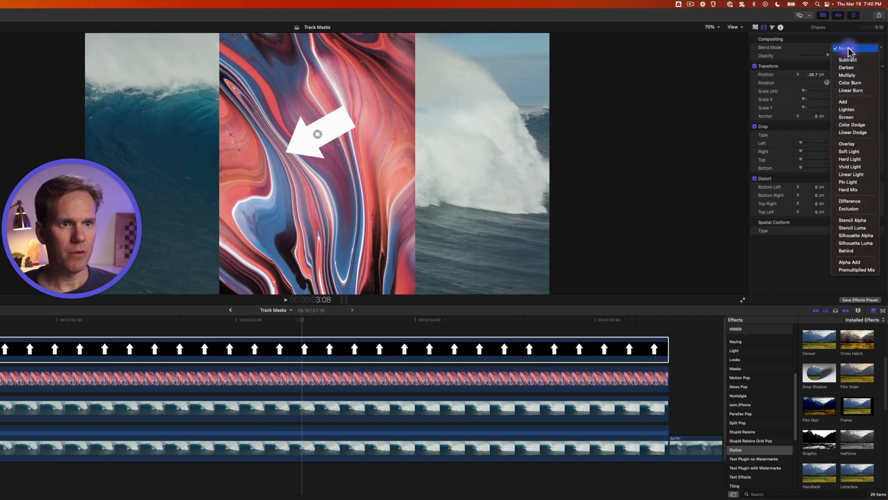
{"action": "left_click", "coordinate": [852, 220]}
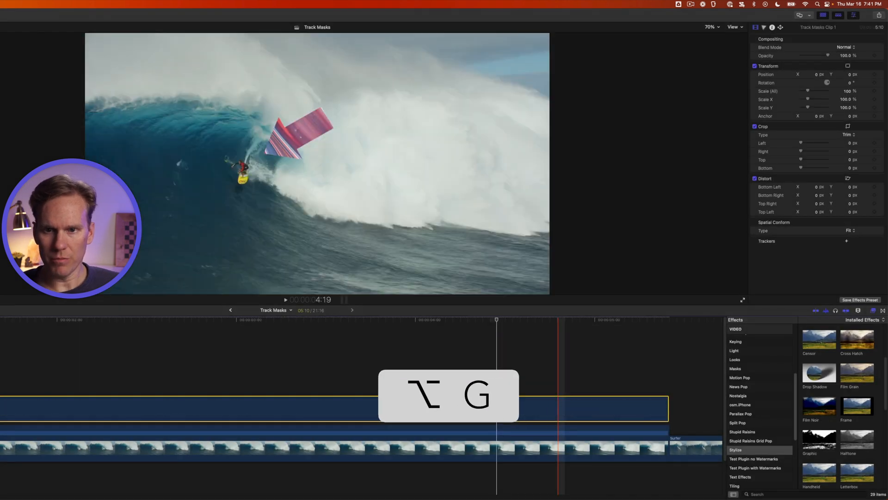
- Open the compound clip, select the texture clip and show its transform controls
{"action": "key", "text": "Option+g"}
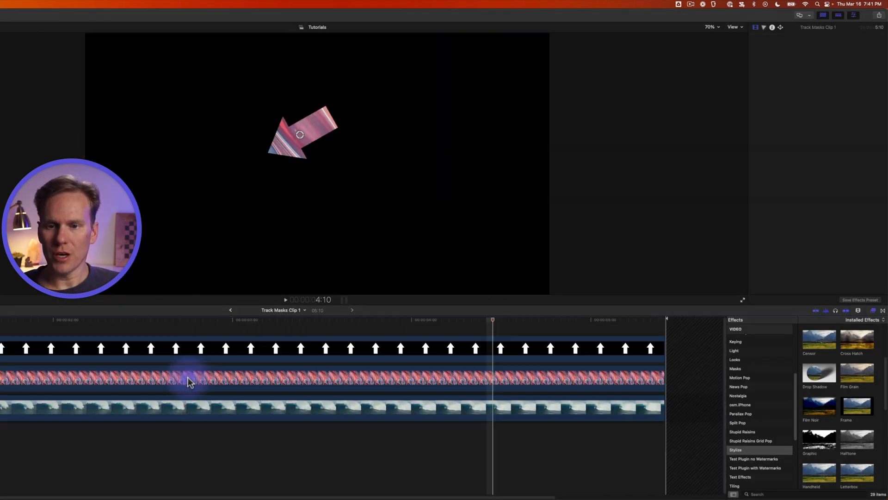
{"action": "left_click", "coordinate": [190, 380]}
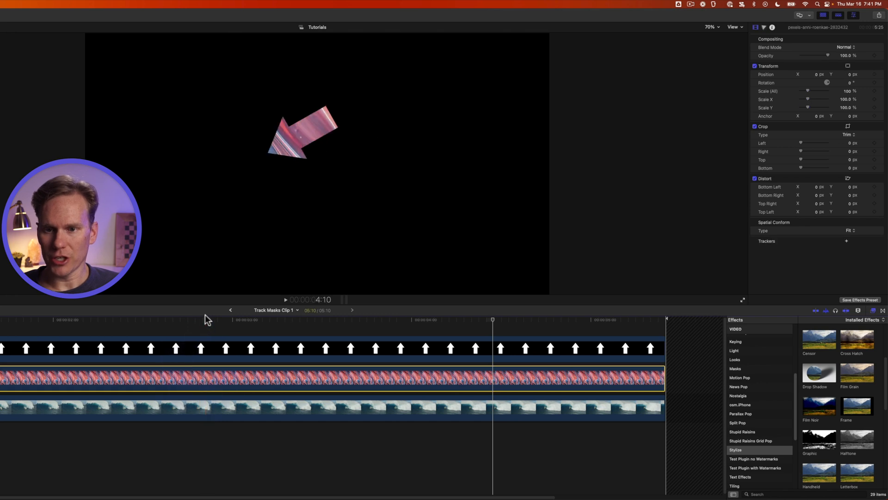
{"action": "right_click", "coordinate": [331, 136]}
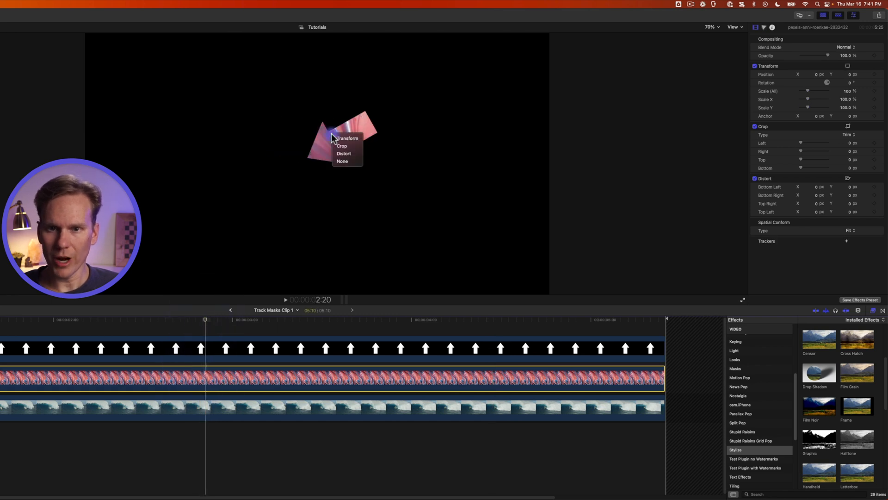
{"action": "left_click", "coordinate": [347, 138]}
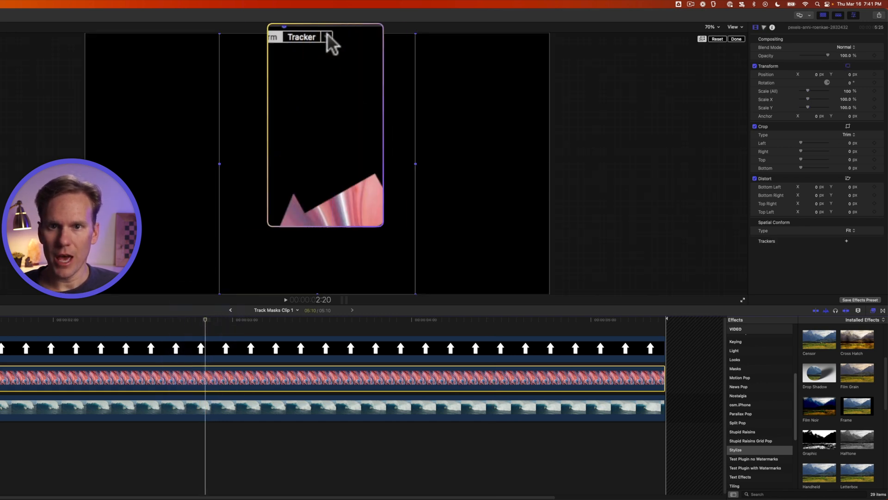
- Set the tracker to Offset from Tracker, following position but not rotation
{"action": "left_click", "coordinate": [301, 36]}
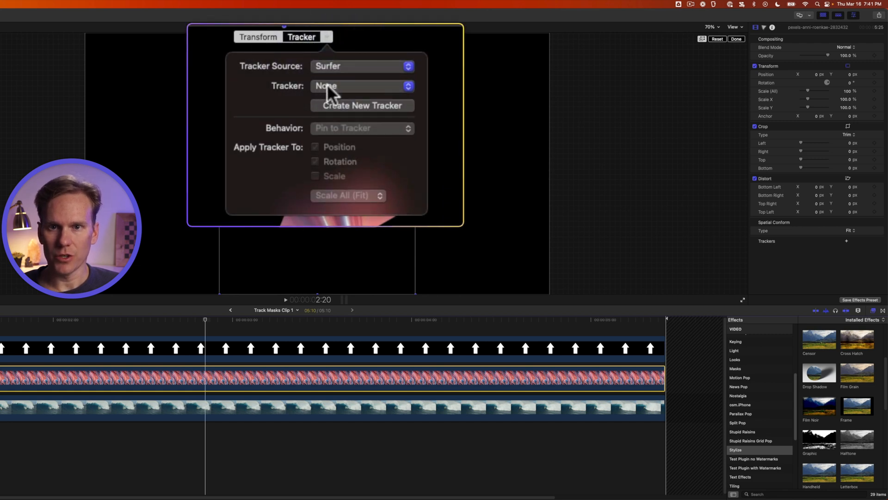
{"action": "left_click", "coordinate": [361, 85]}
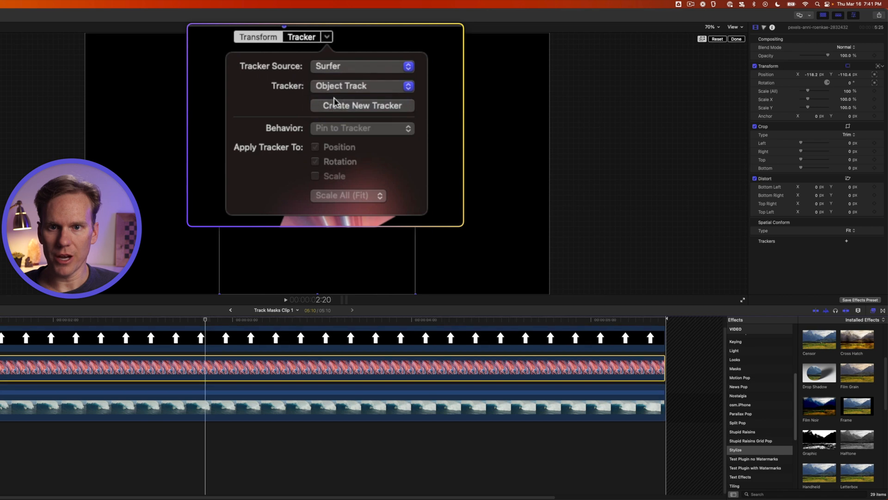
{"action": "left_click", "coordinate": [362, 127]}
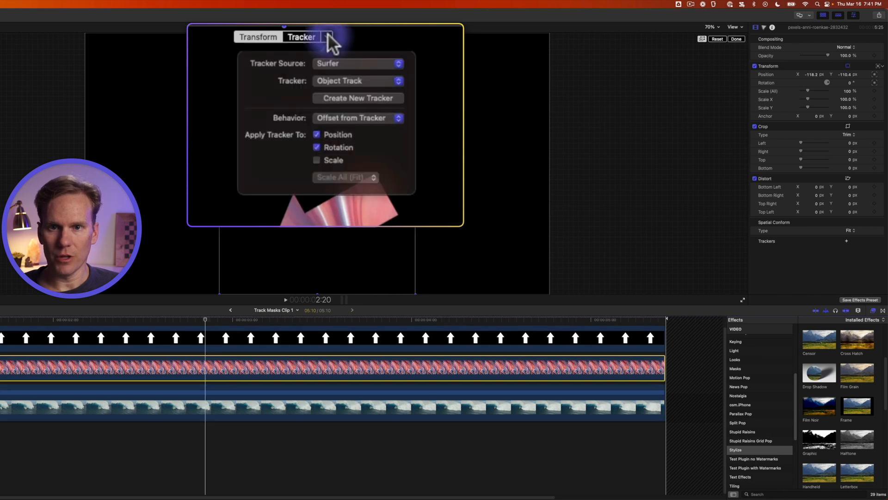
{"action": "left_click", "coordinate": [316, 147]}
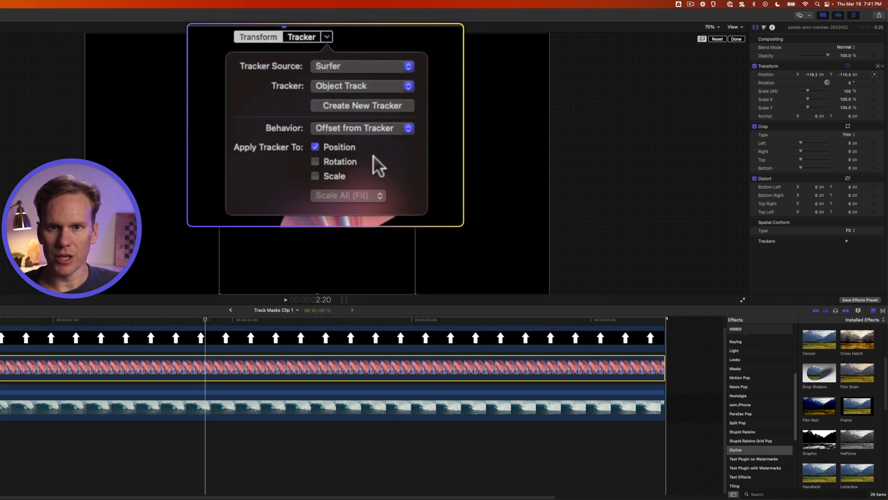
{"action": "left_click", "coordinate": [736, 39]}
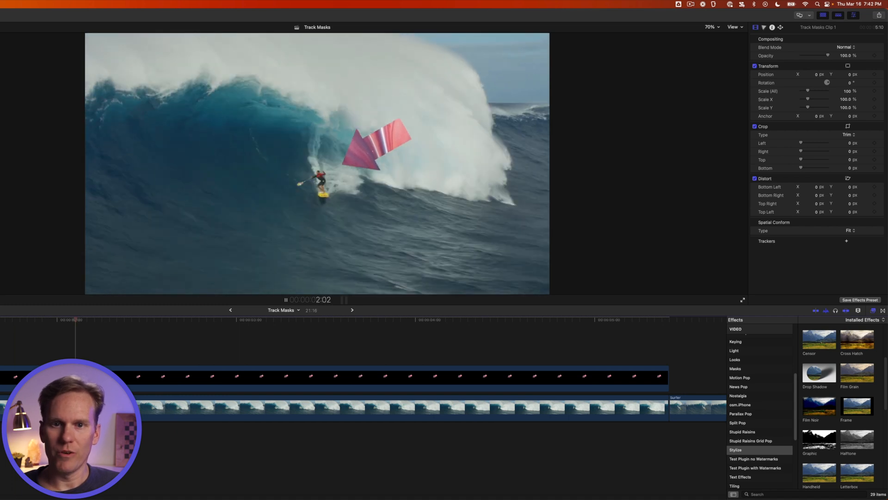
- Change the arrow to an upright Heart at 0° rotation, then return to Track Masks
{"action": "left_click", "coordinate": [285, 300]}
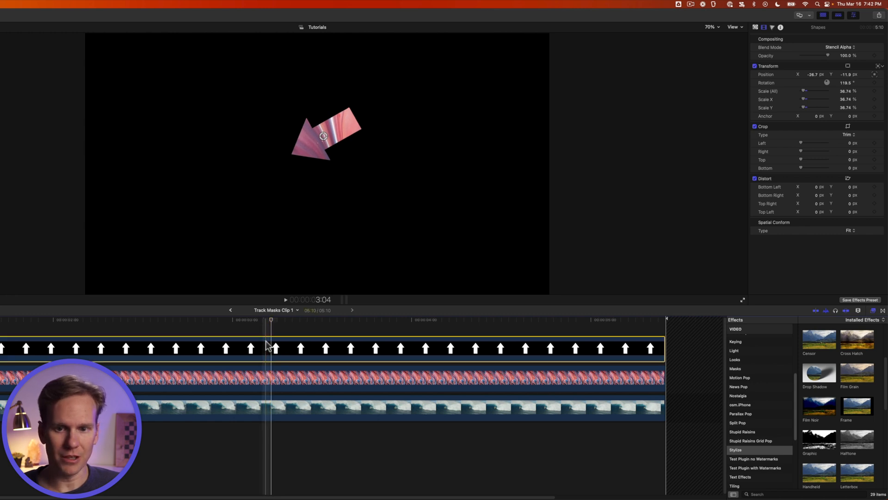
{"action": "left_click", "coordinate": [756, 27]}
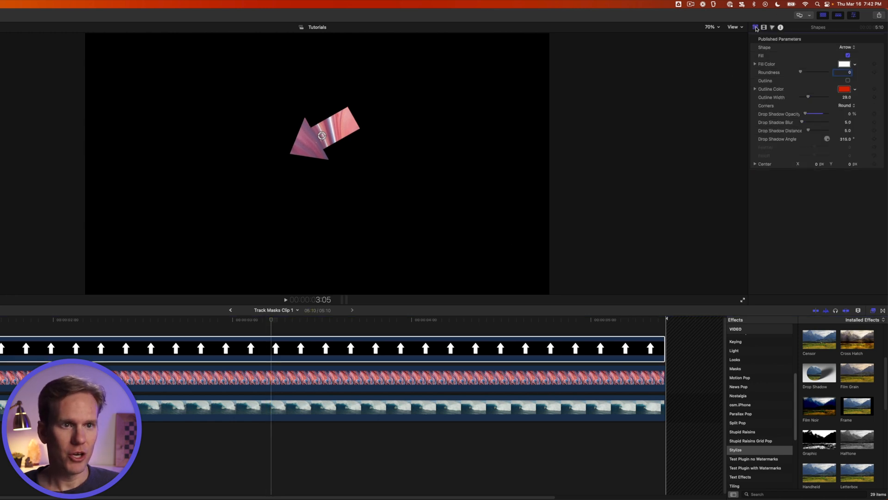
{"action": "left_click", "coordinate": [846, 47]}
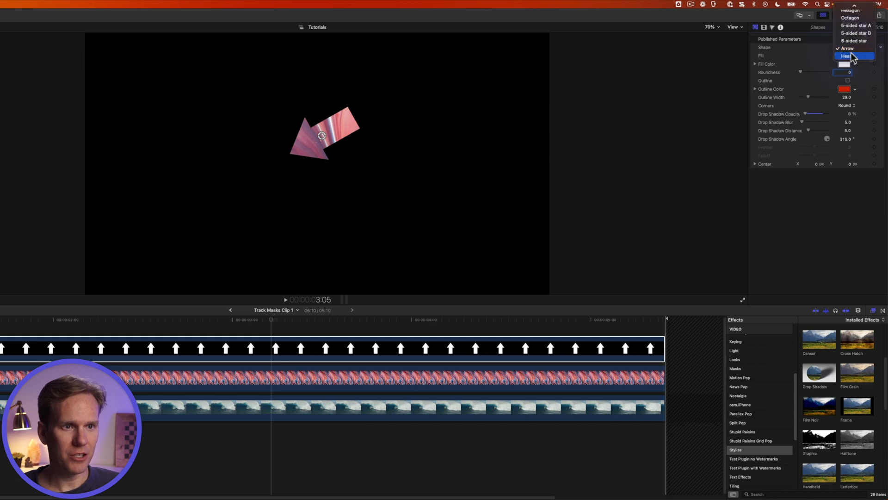
{"action": "left_click", "coordinate": [845, 56]}
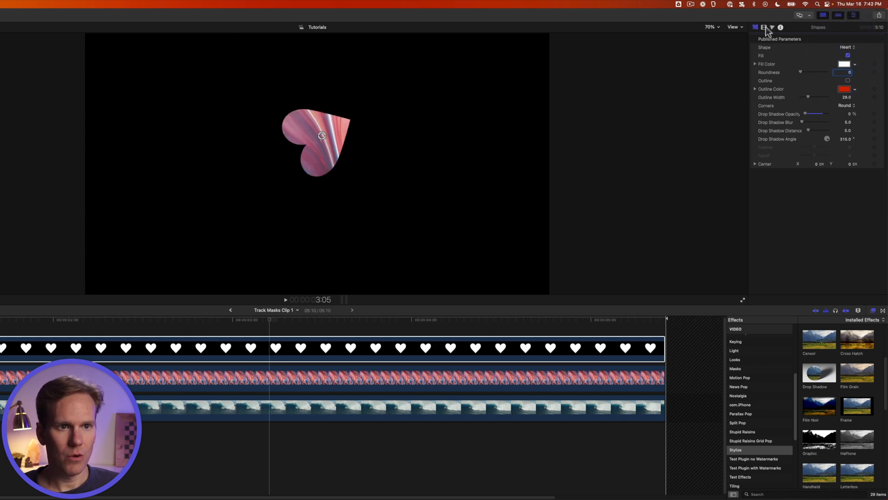
{"action": "left_click", "coordinate": [763, 28]}
{"action": "type", "text": "0"}
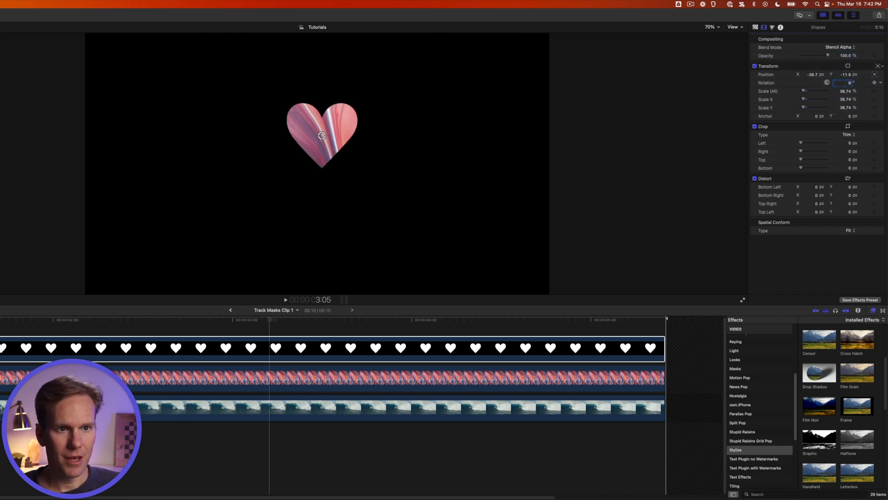
{"action": "left_click", "coordinate": [230, 310]}
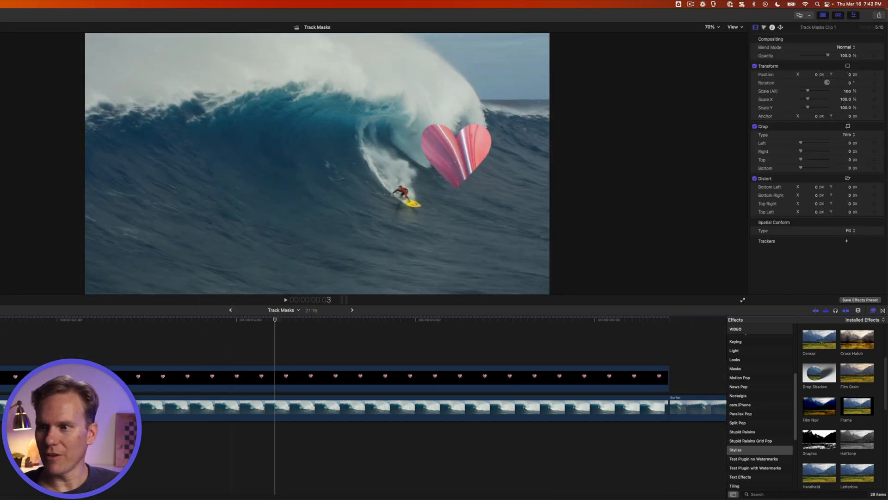
{"action": "left_click", "coordinate": [286, 299]}
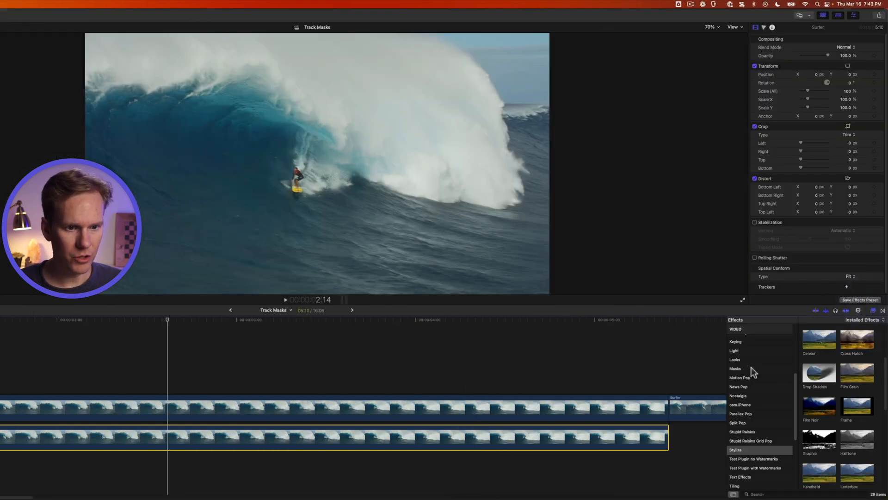
- Show the Masks effects and disable the lower surfer copy with V
{"action": "left_click", "coordinate": [735, 368]}
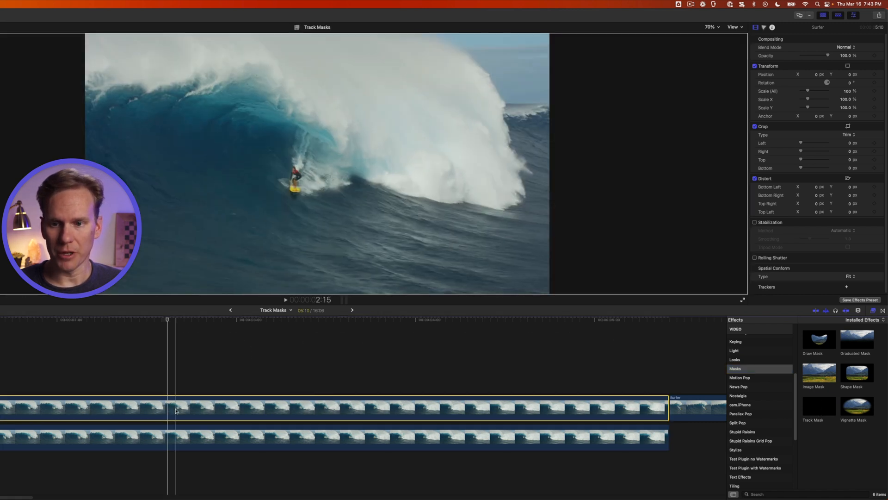
{"action": "left_click", "coordinate": [148, 436]}
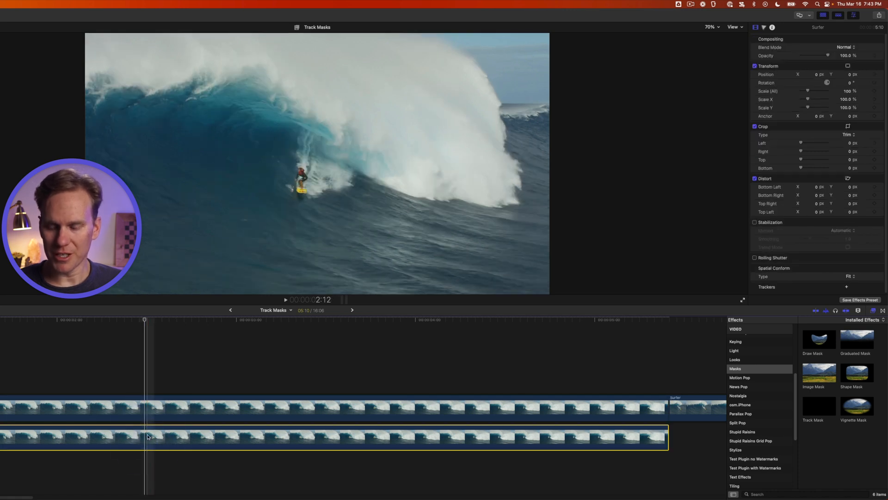
{"action": "key", "text": "v"}
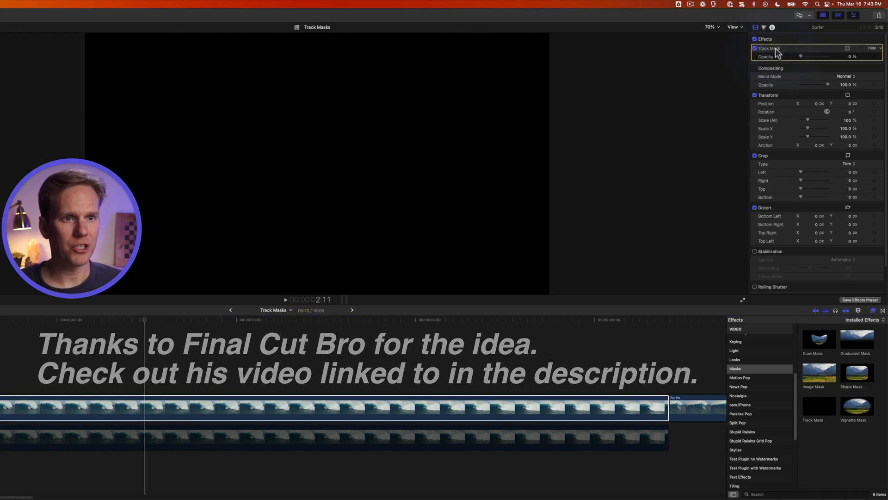
- Add a circular shape mask to the Track Mask using its mask button
{"action": "left_click", "coordinate": [862, 48]}
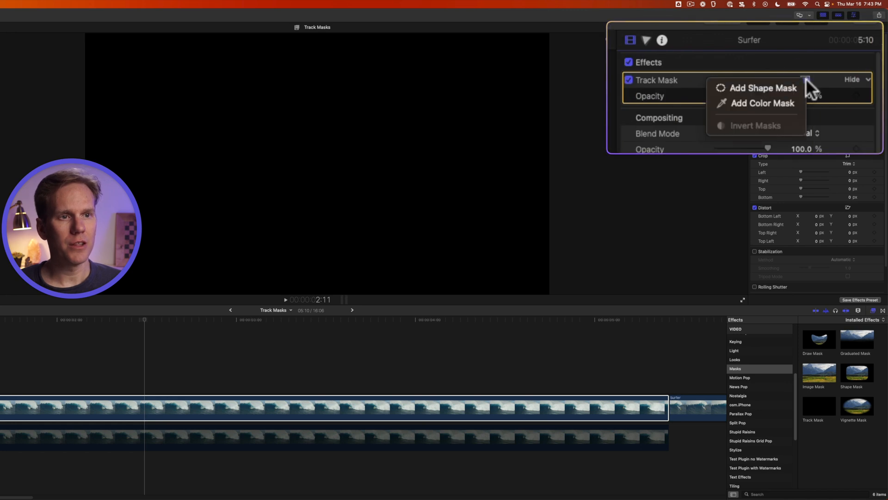
{"action": "left_click", "coordinate": [763, 88]}
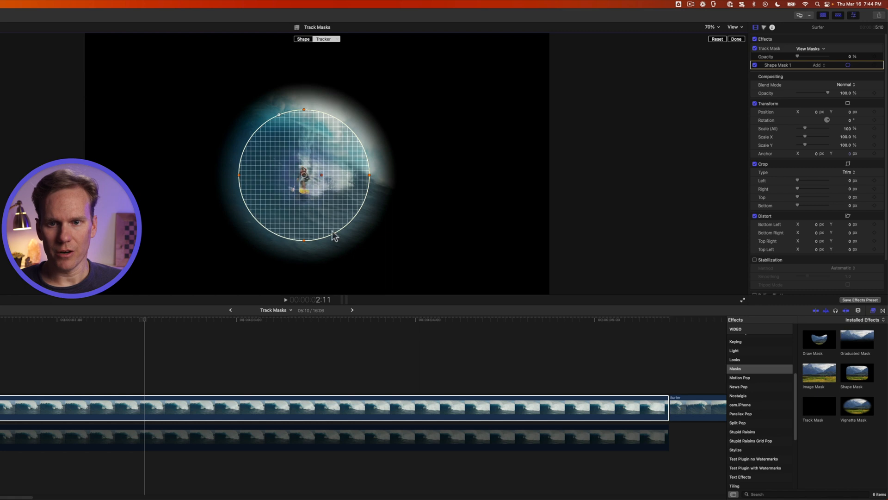
{"action": "mouse_move", "coordinate": [305, 243]}
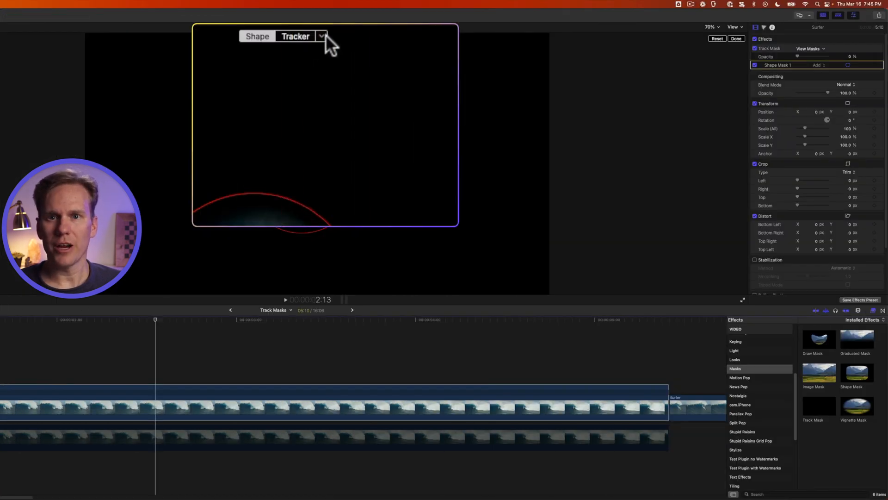
- Track the circle mask to the surfer's Object Track without Scale, shrinking it around him
{"action": "left_click", "coordinate": [322, 36]}
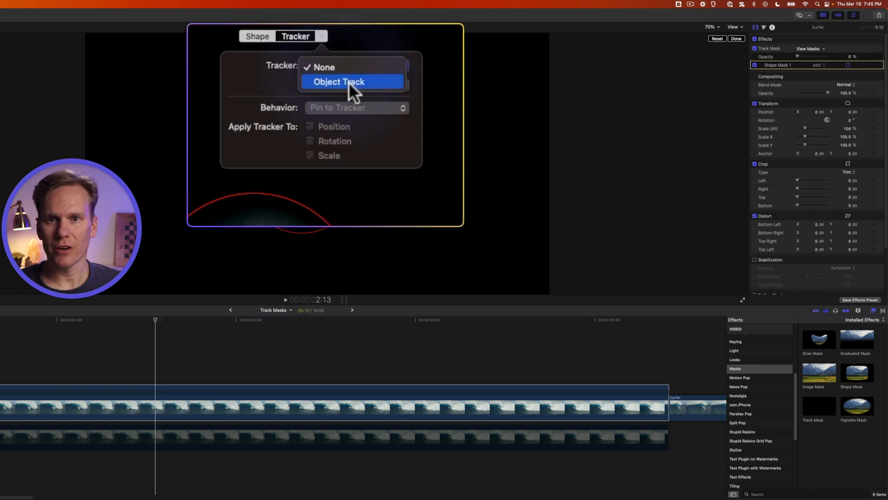
{"action": "left_click", "coordinate": [338, 81]}
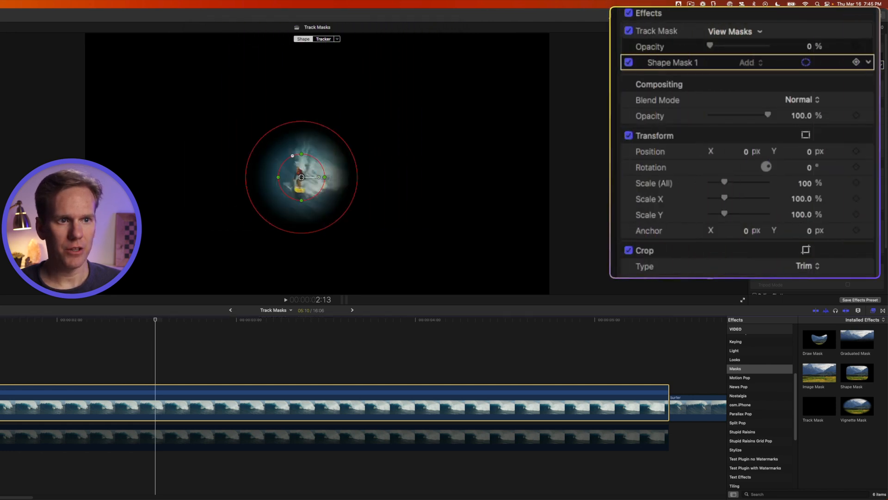
{"action": "left_click", "coordinate": [866, 62]}
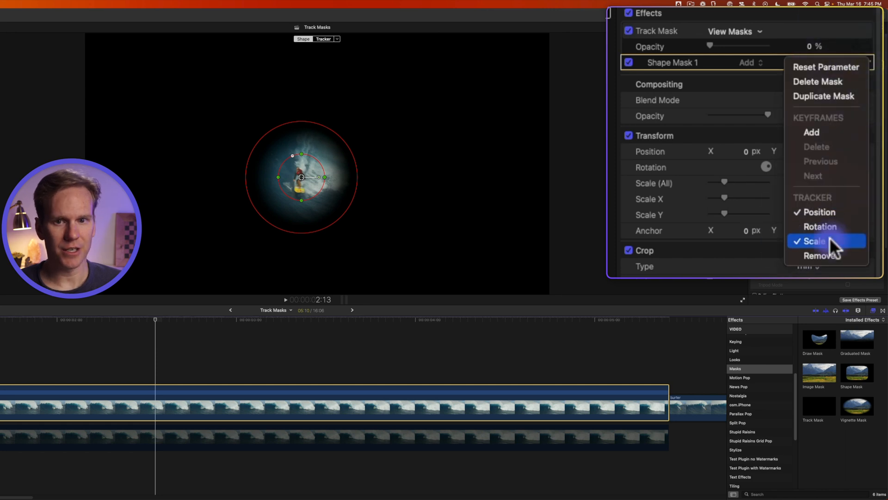
{"action": "left_click", "coordinate": [816, 240]}
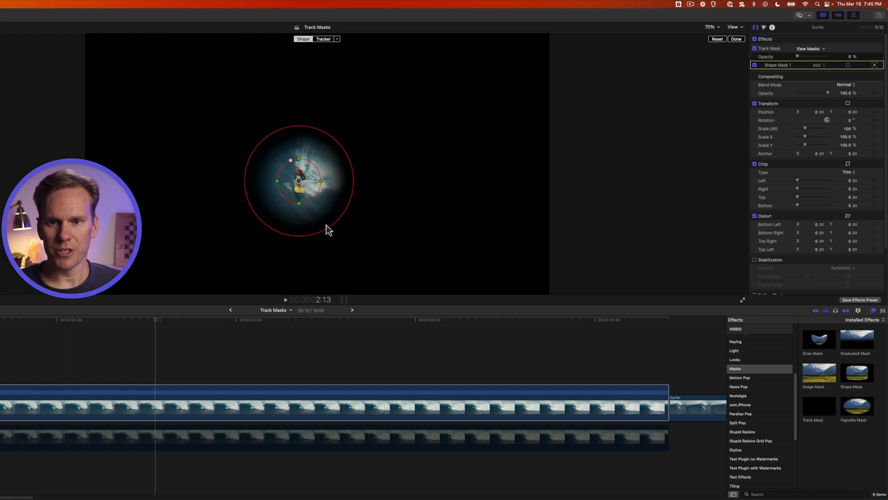
{"action": "left_click_drag", "start_coordinate": [328, 226], "coordinate": [318, 204]}
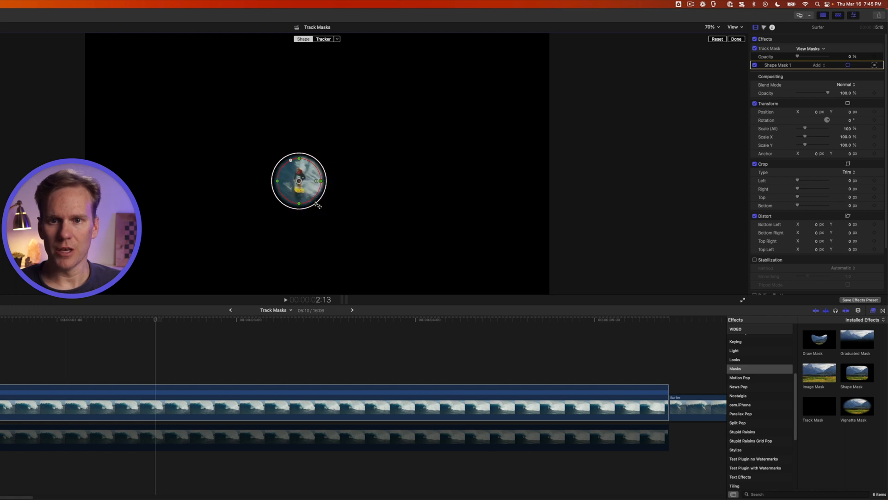
{"action": "left_click", "coordinate": [159, 438]}
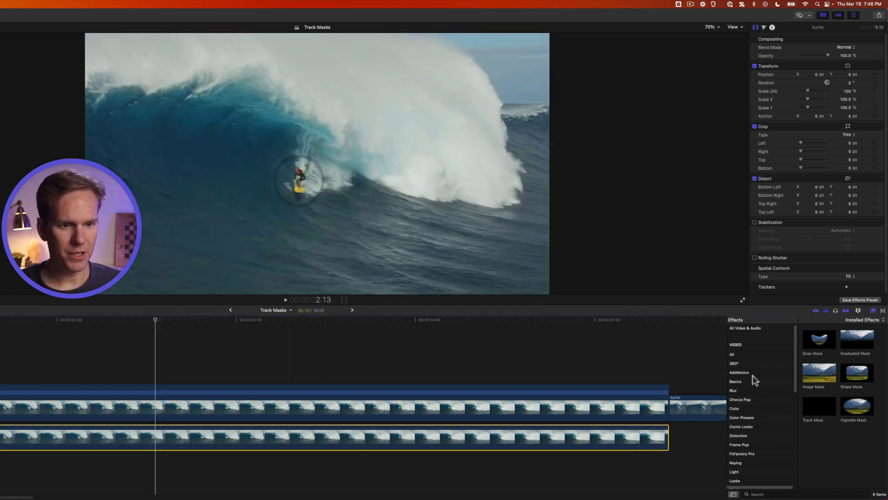
- Apply the Basics Negative effect to the lower surfer clip and squash its circle mask into an oval
{"action": "left_click", "coordinate": [735, 381]}
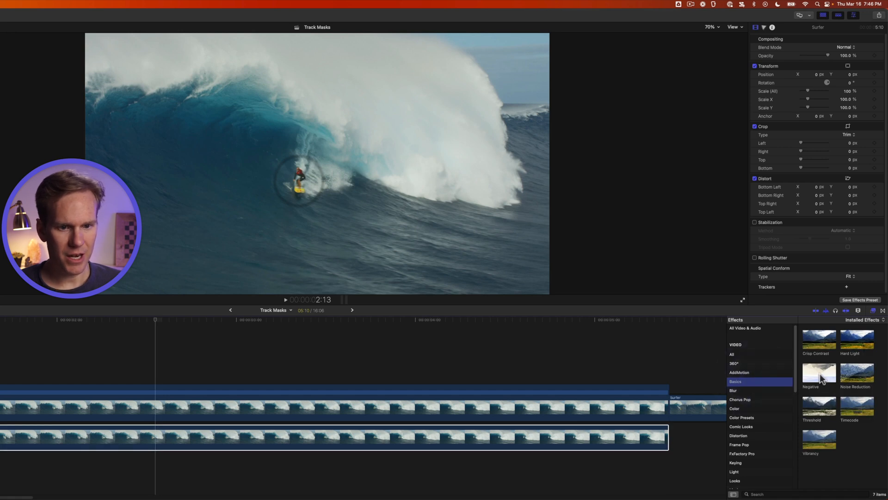
{"action": "double_click", "coordinate": [818, 372]}
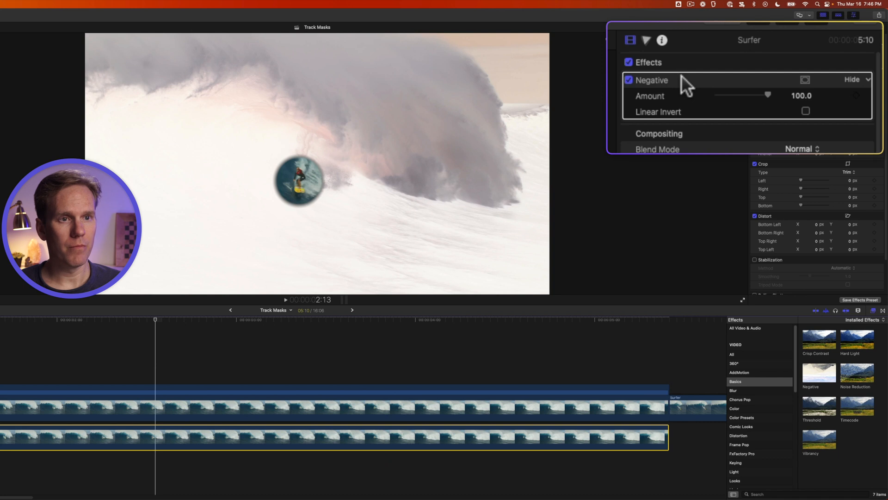
{"action": "left_click", "coordinate": [806, 111]}
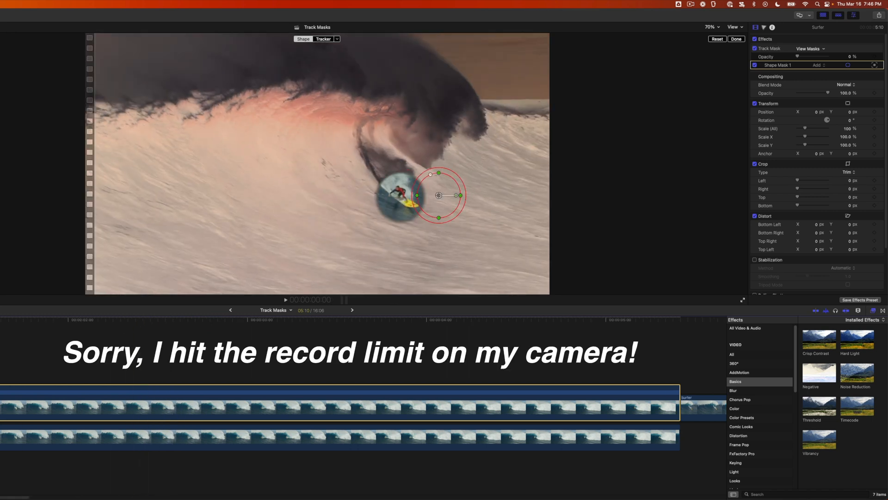
{"action": "left_click", "coordinate": [286, 299]}
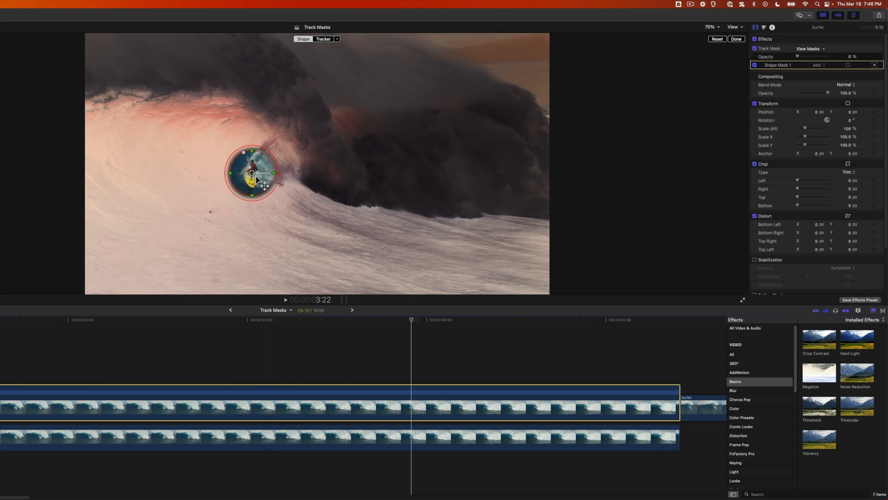
{"action": "mouse_move", "coordinate": [254, 158]}
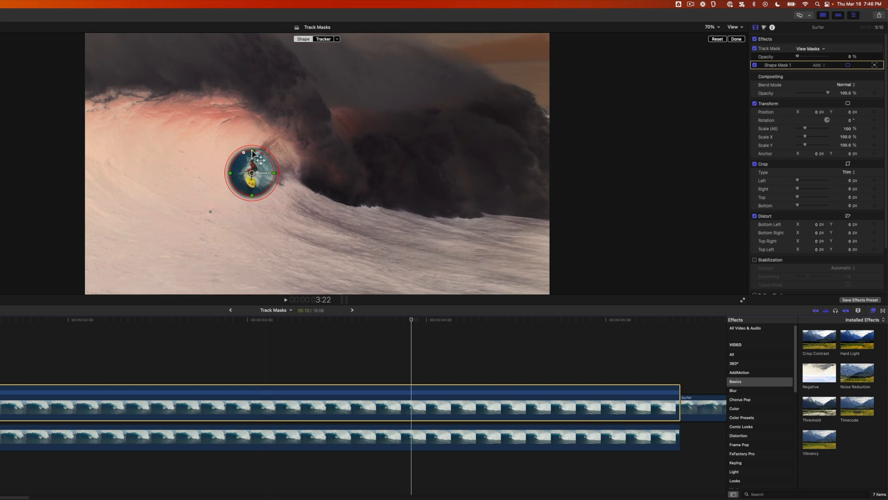
{"action": "left_click_drag", "start_coordinate": [252, 151], "coordinate": [251, 164]}
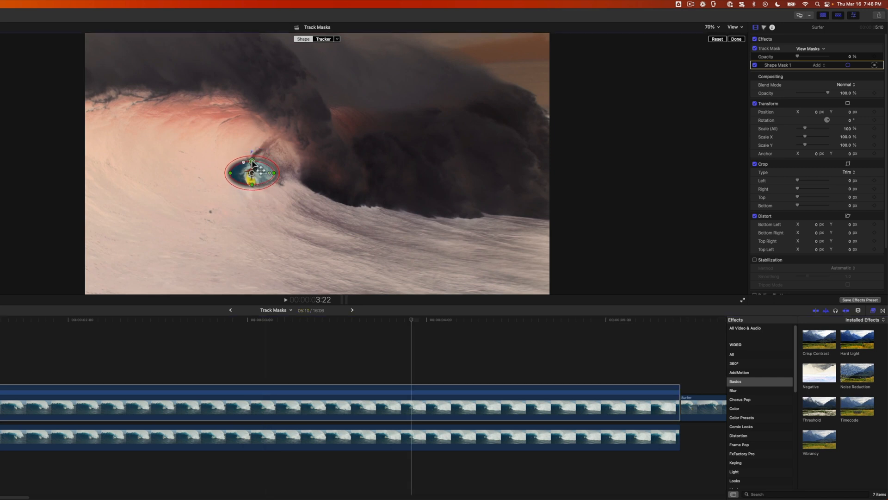